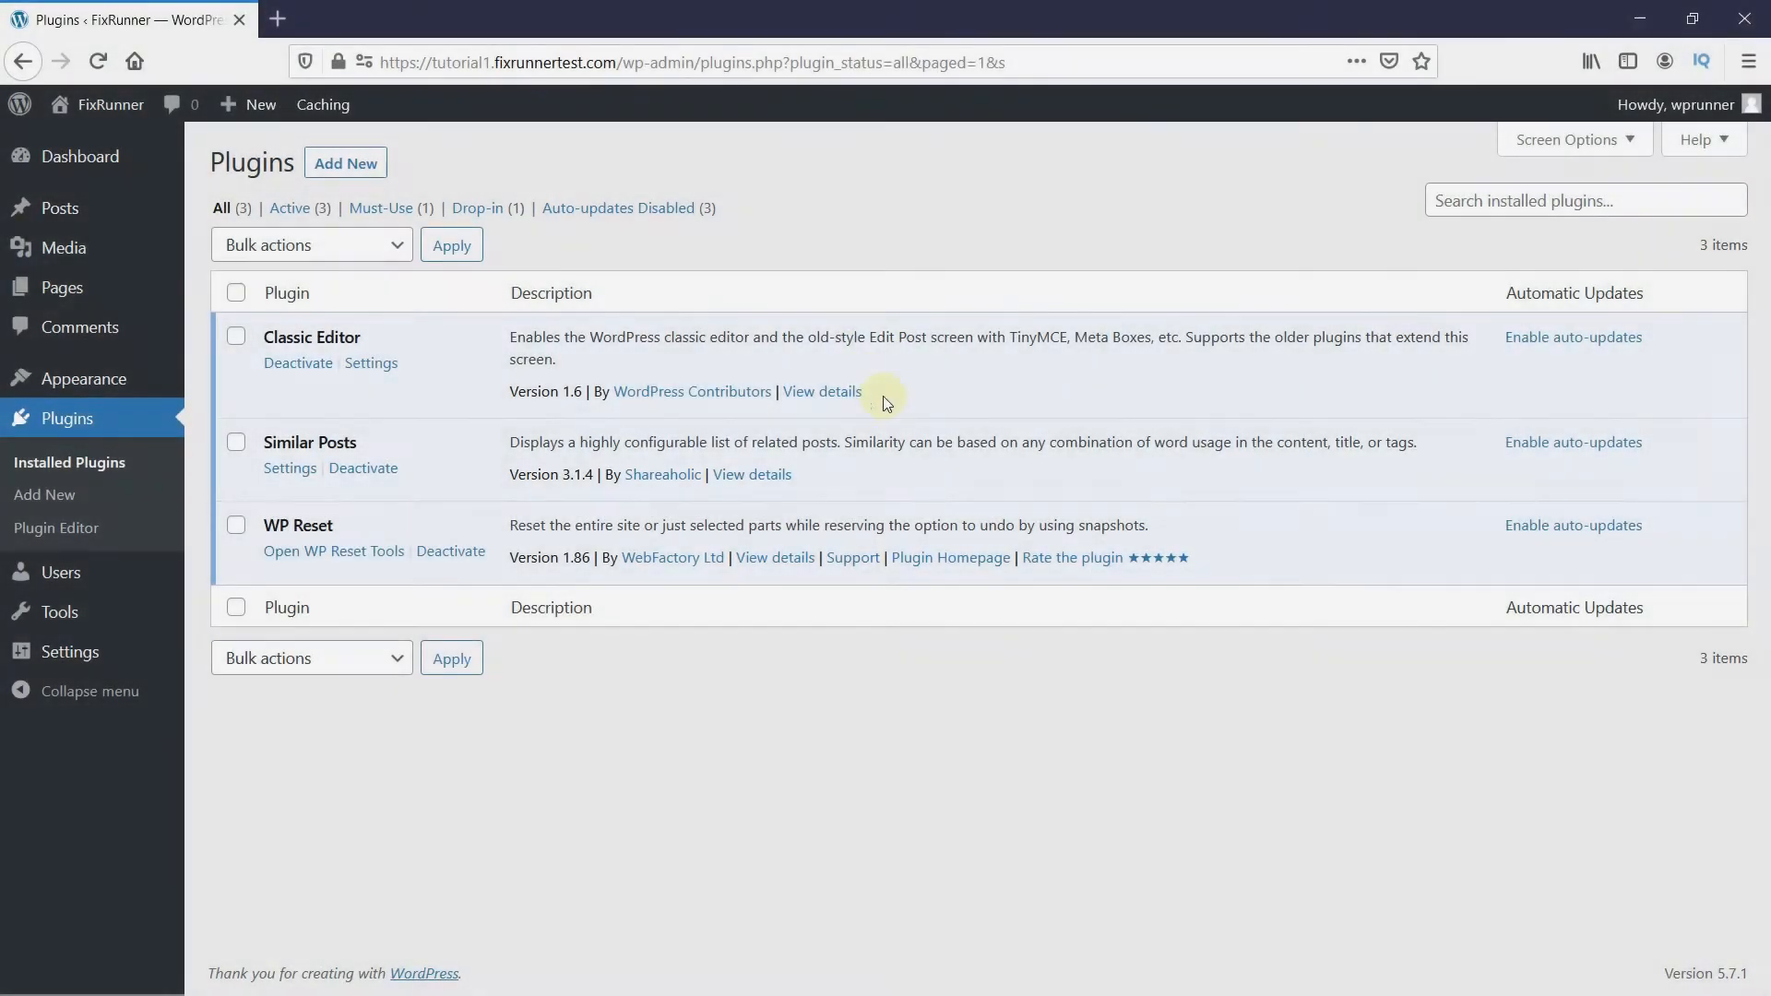
{"action": "mouse_move", "coordinate": [879, 441]}
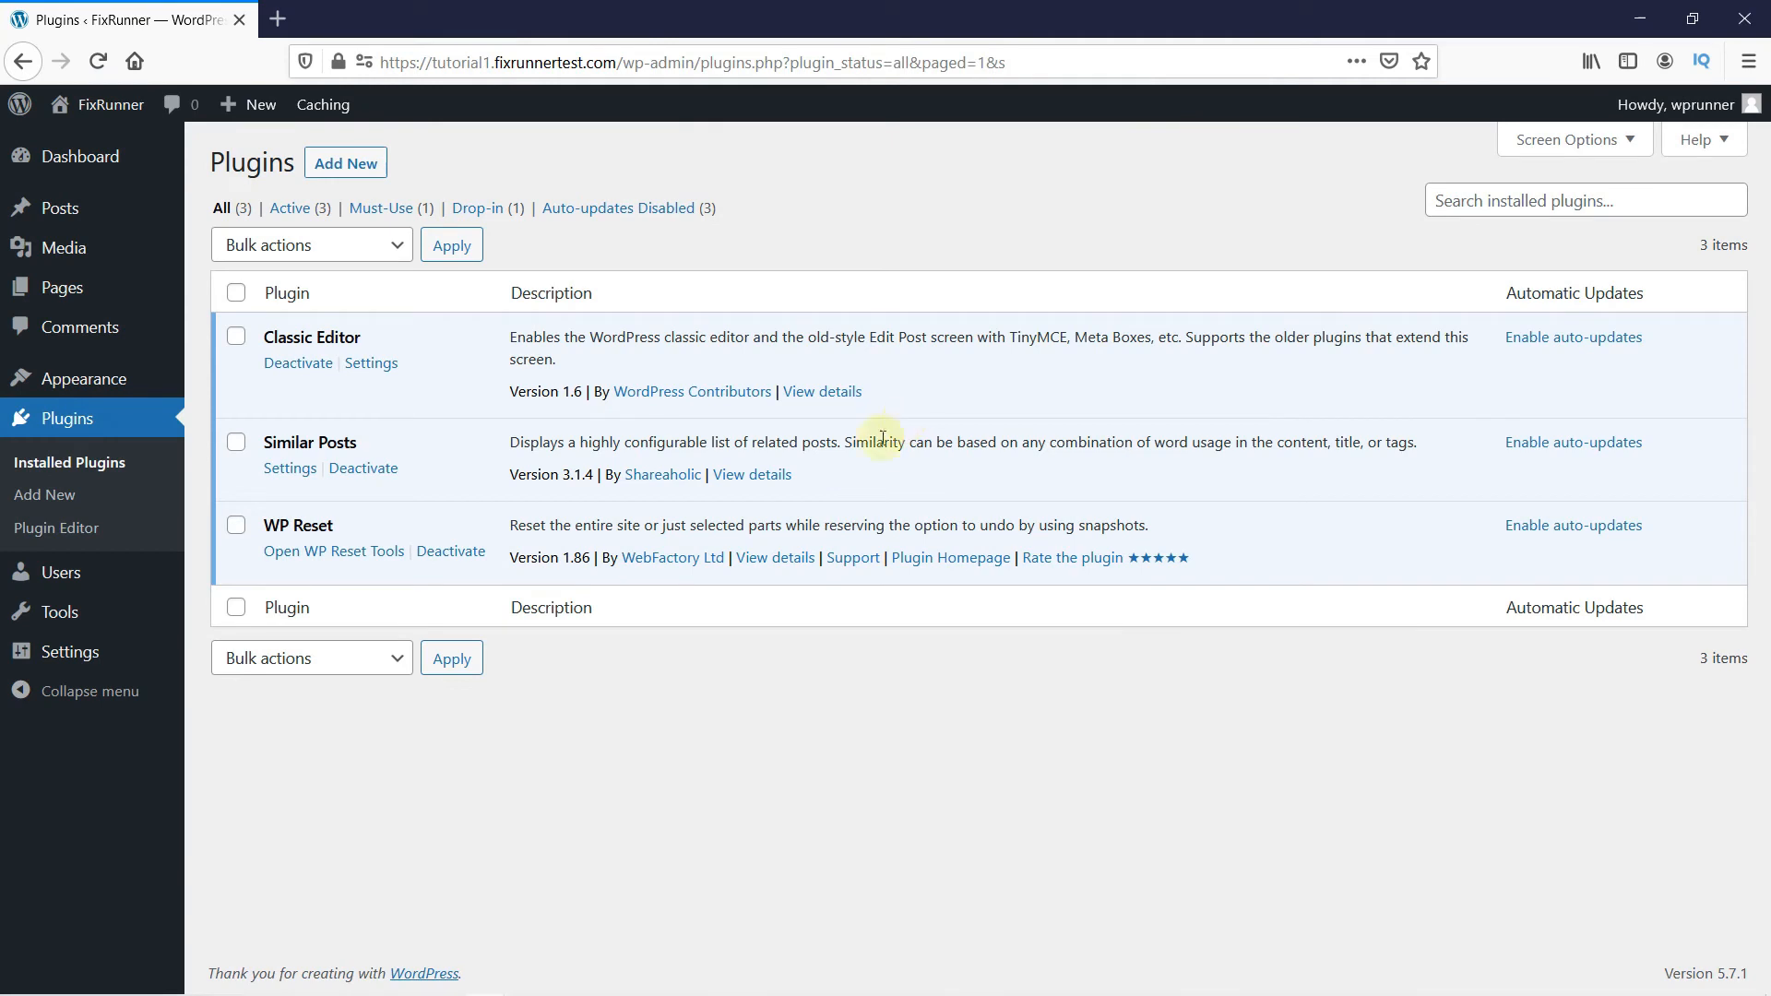
{"action": "mouse_move", "coordinate": [268, 442]}
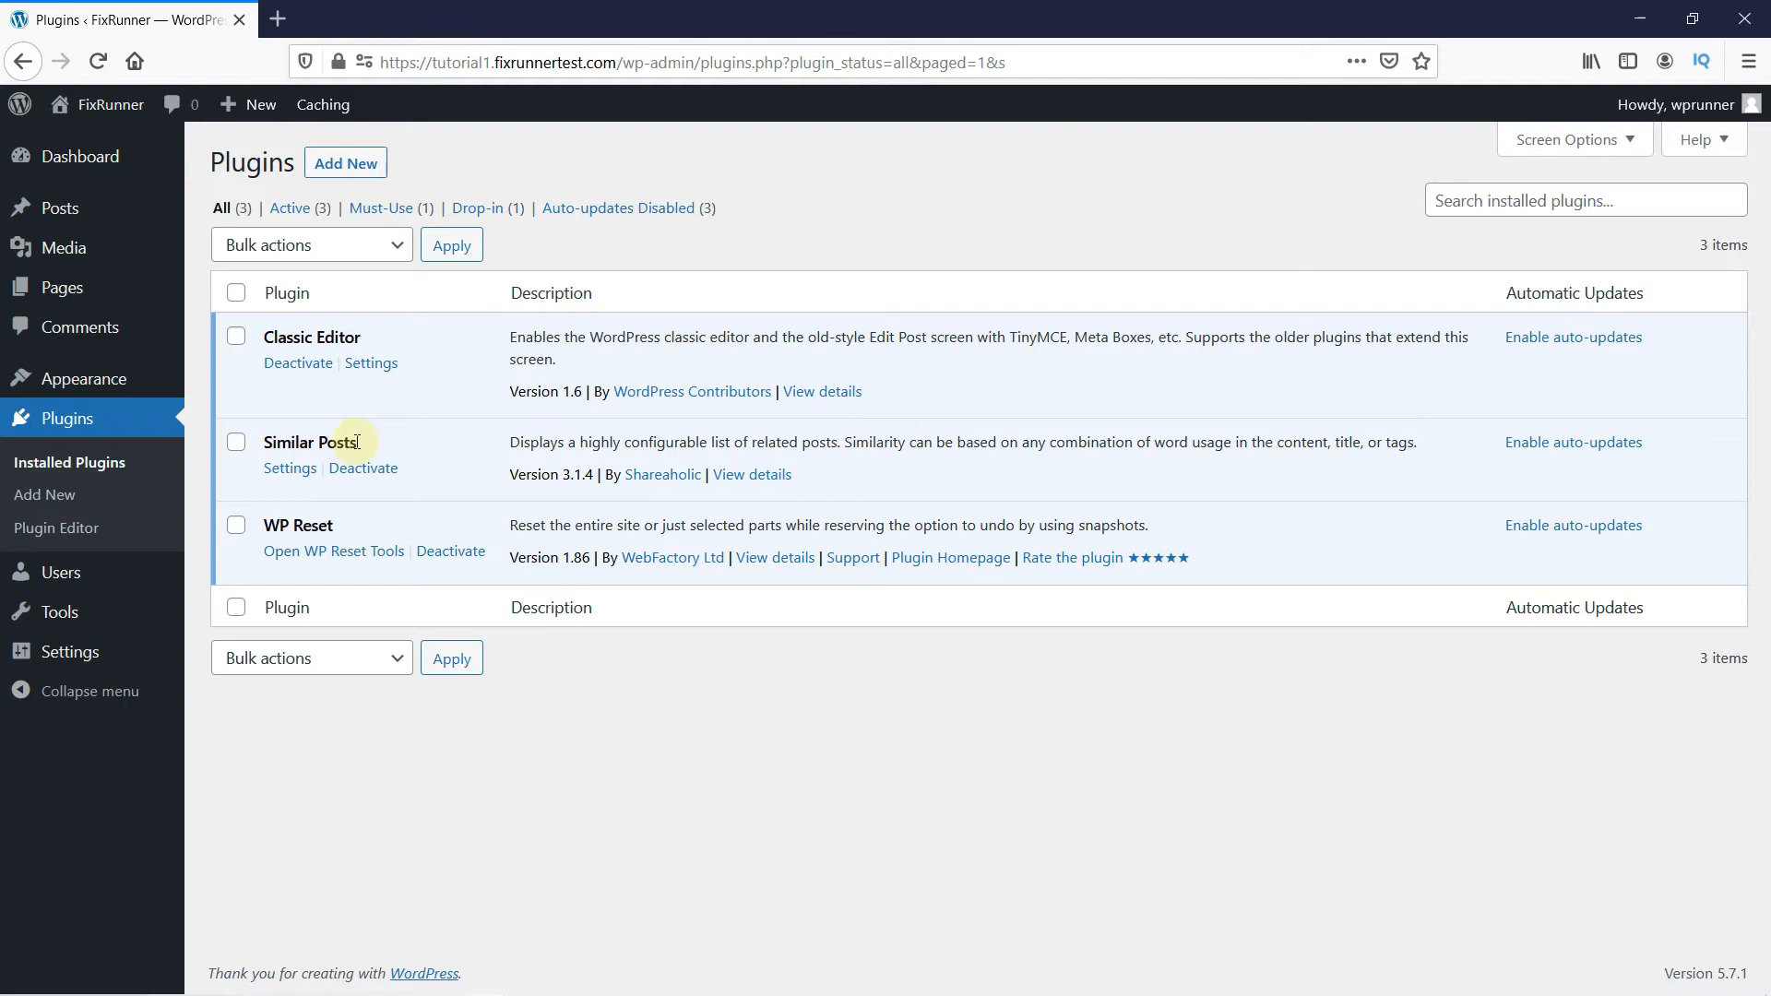
{"action": "mouse_move", "coordinate": [403, 449]}
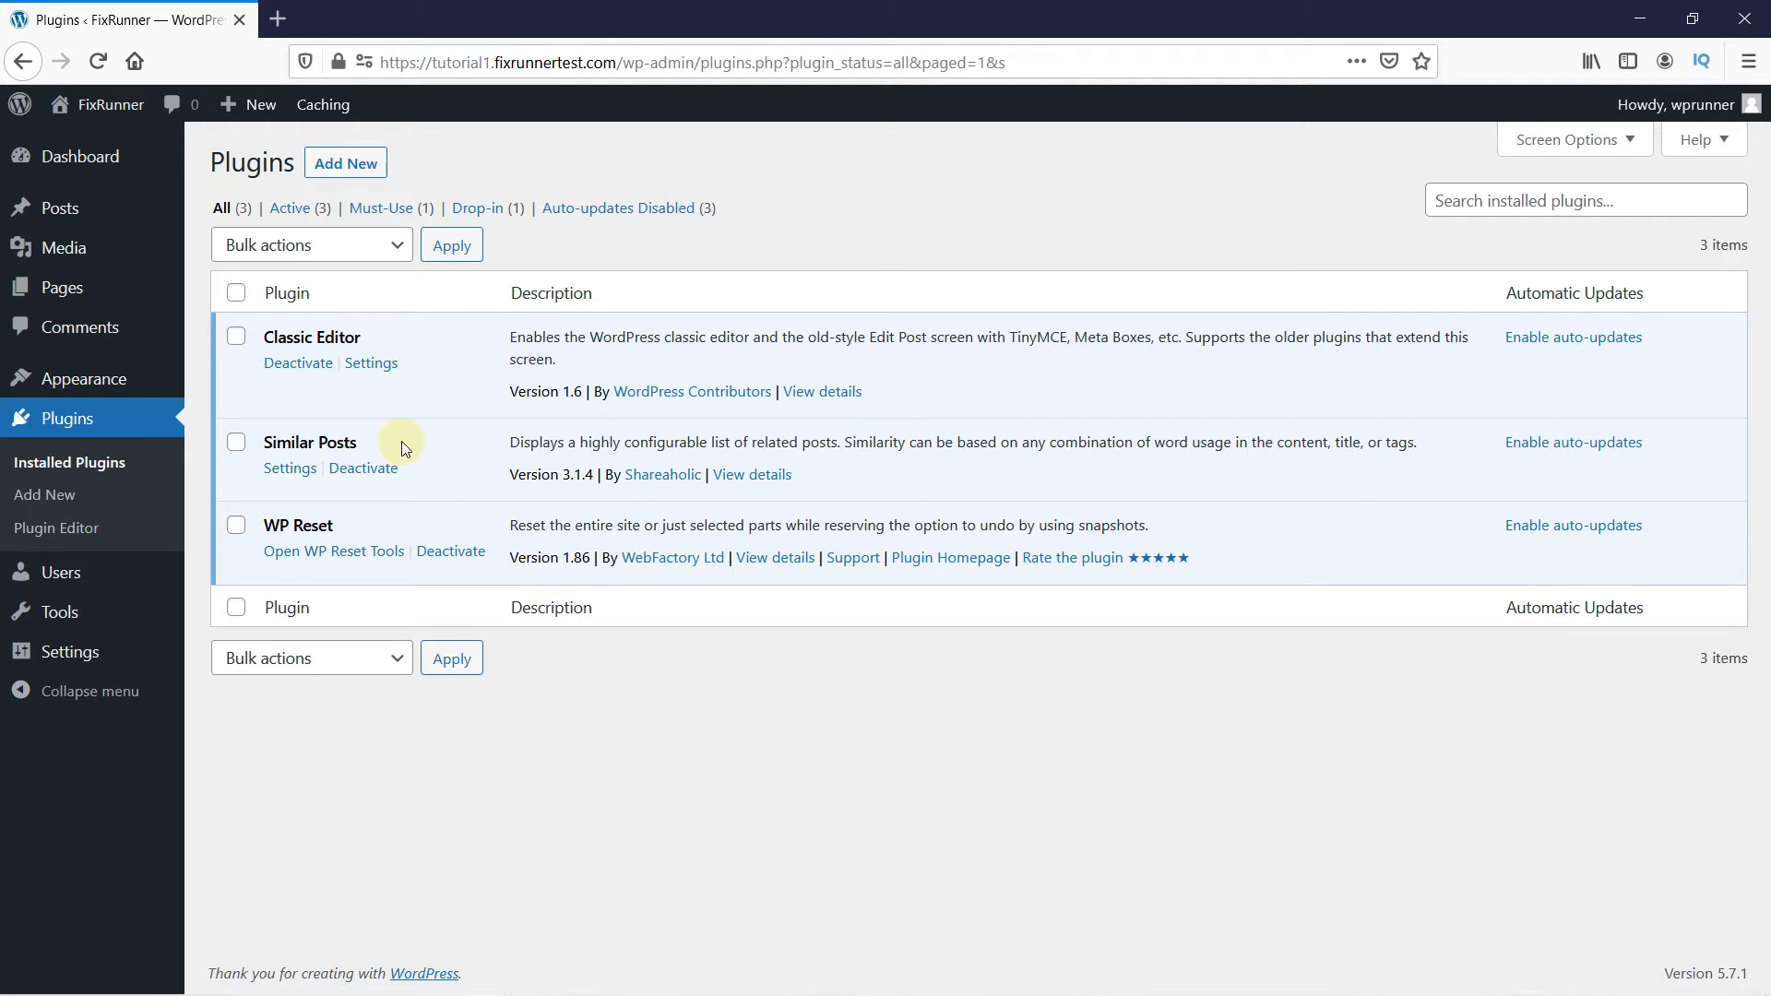
{"action": "mouse_move", "coordinate": [384, 523]}
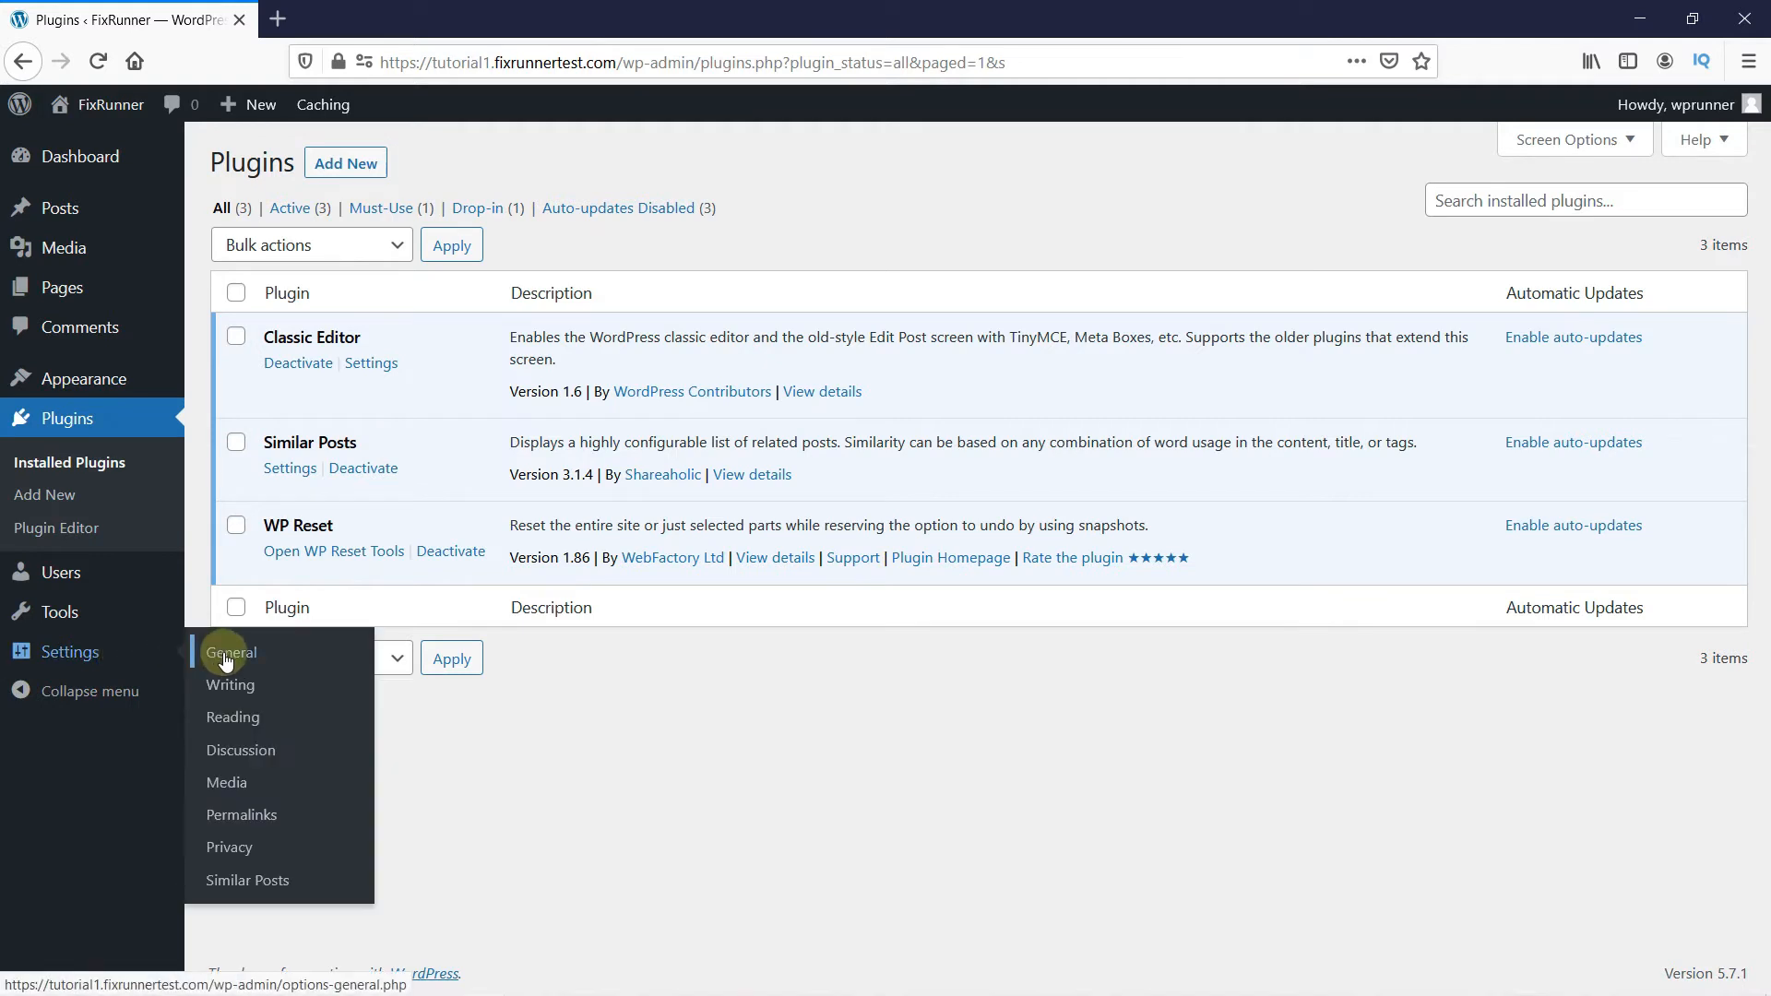
{"action": "mouse_move", "coordinate": [247, 880]}
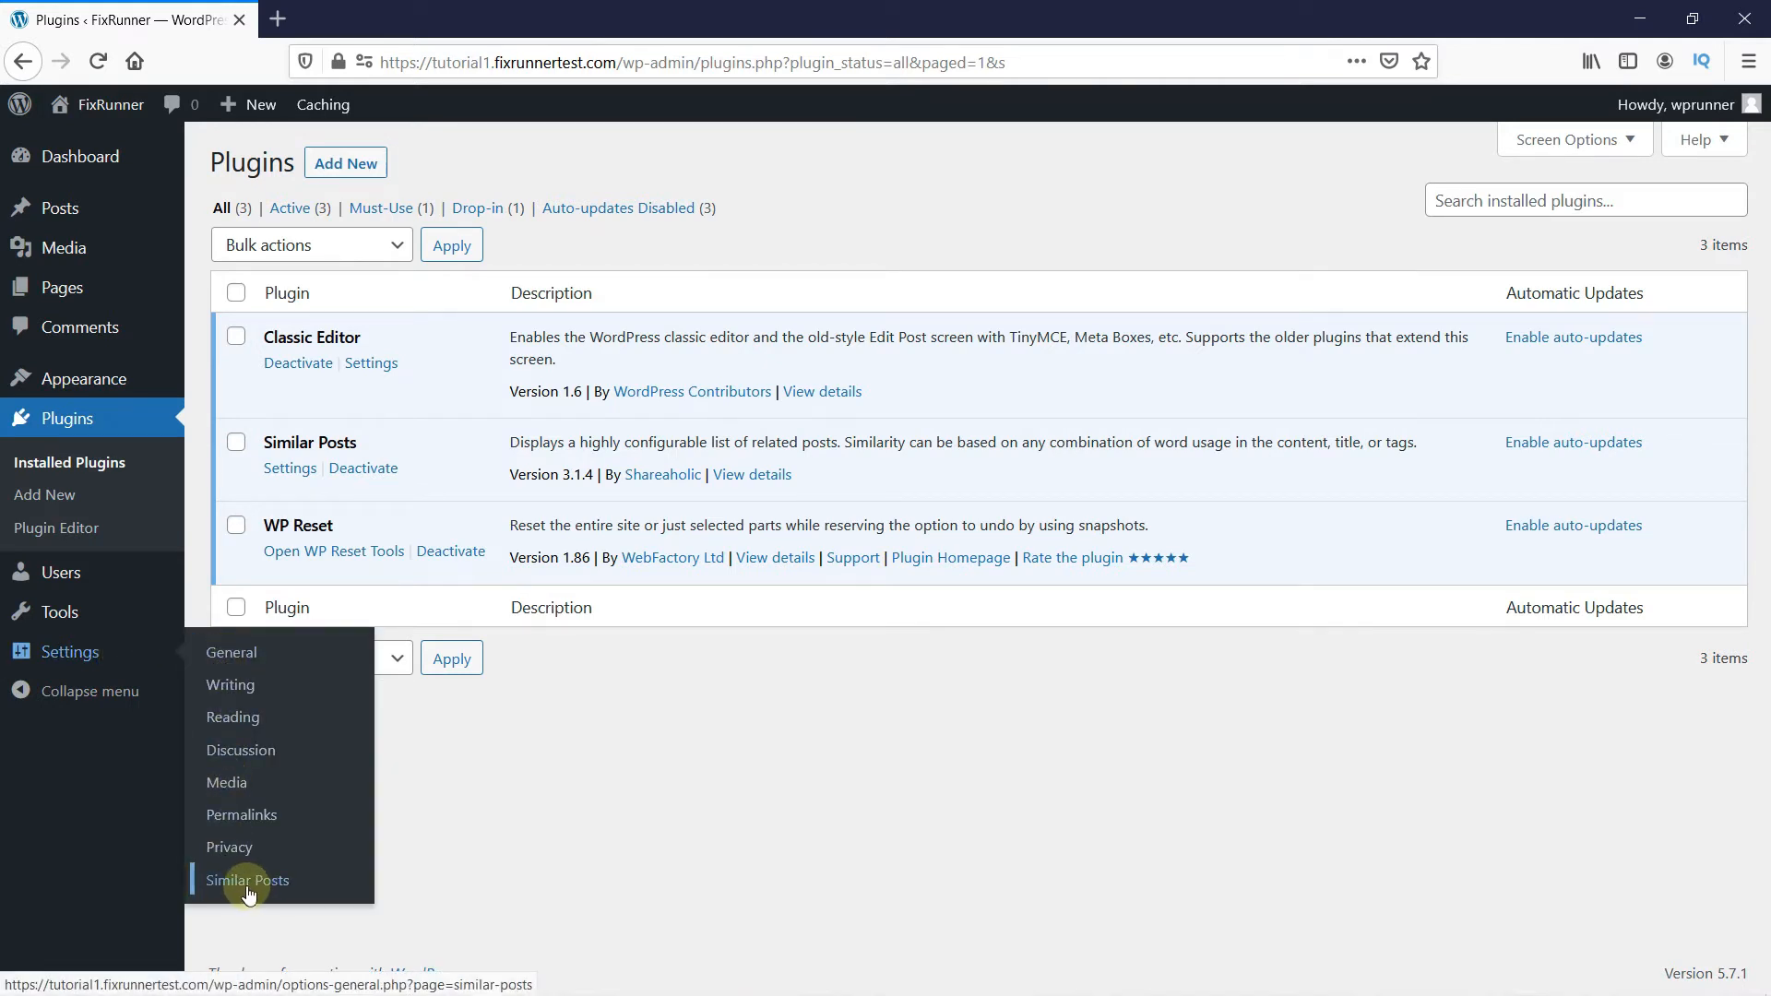
Open the Similar Posts plugin page from the Settings submenu.
{"action": "left_click", "coordinate": [247, 880]}
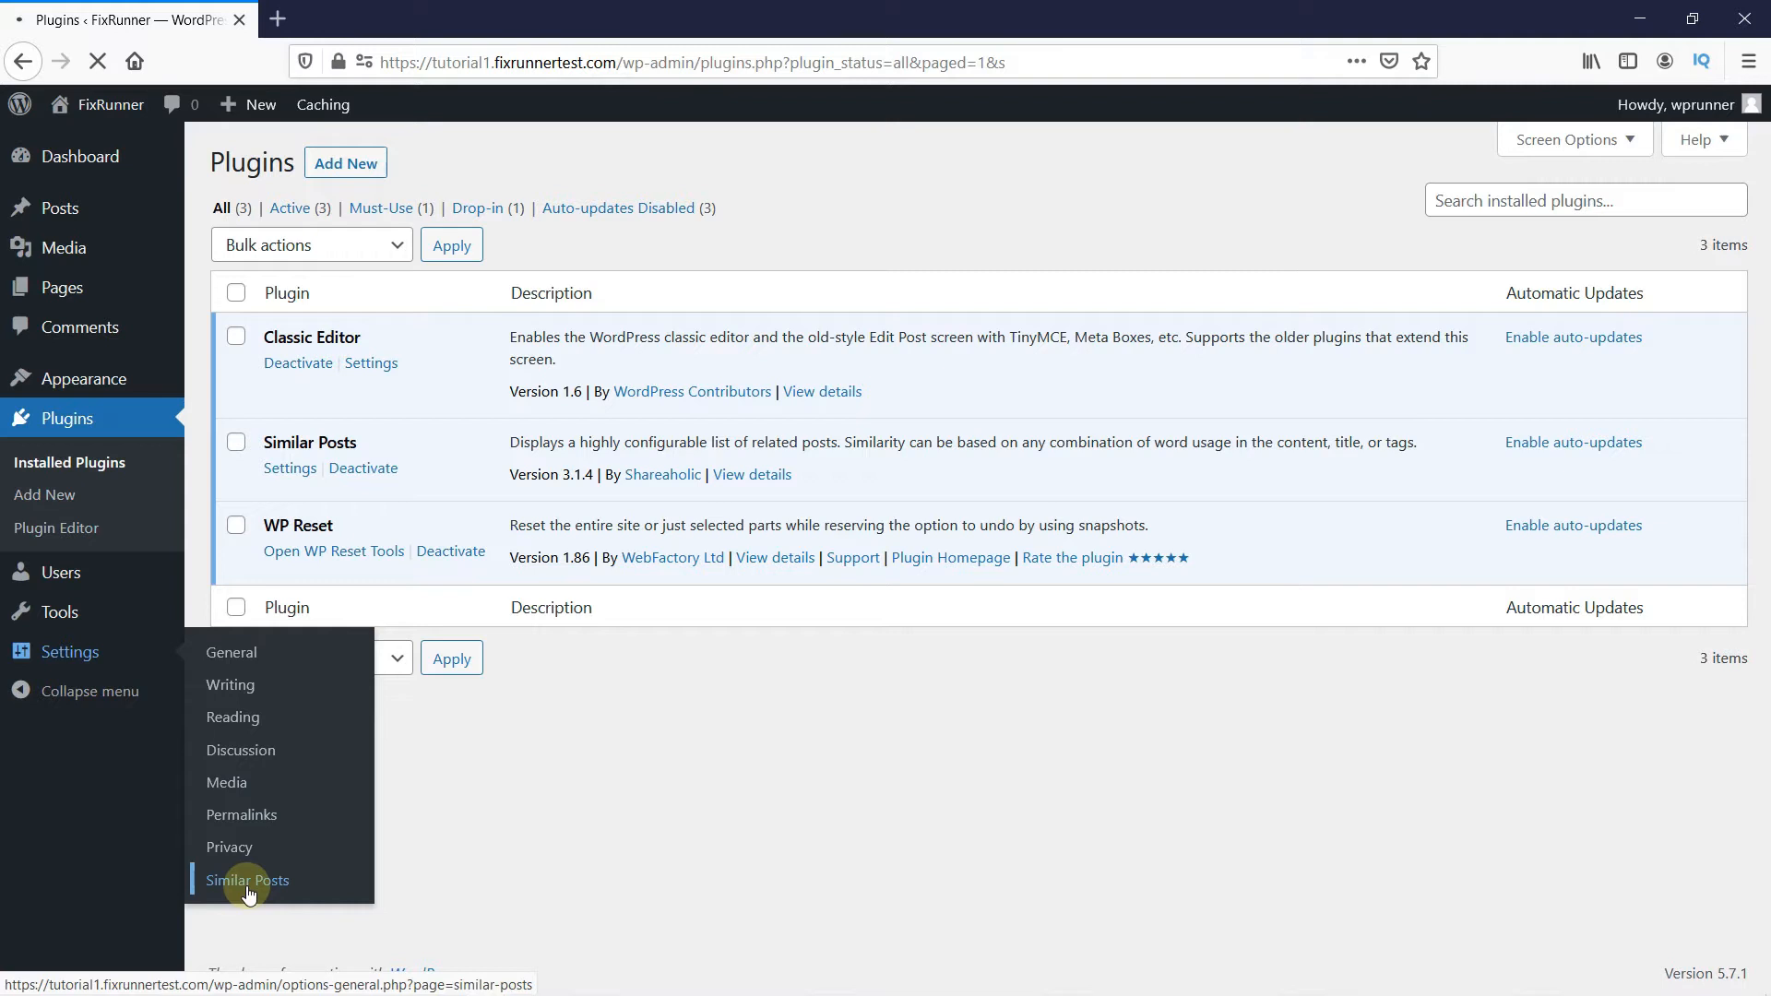
{"action": "left_click", "coordinate": [246, 880]}
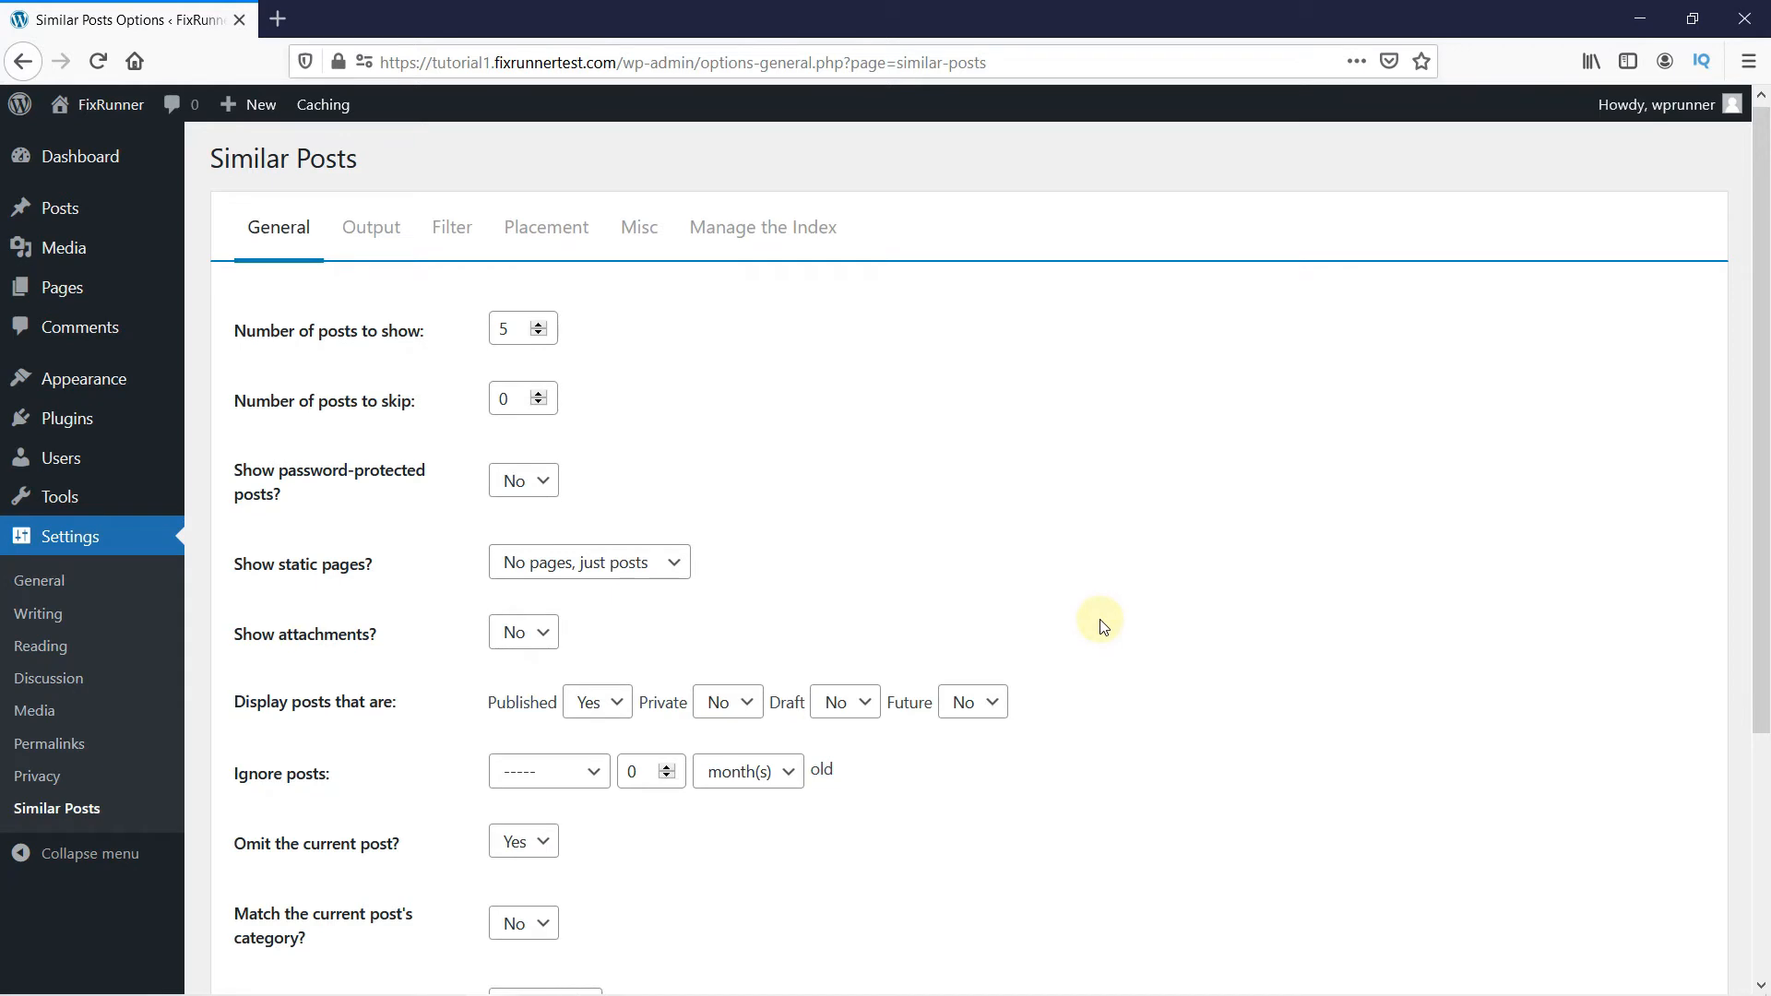
Set 'Match the current post's author?' to Yes on the General tab and save.
{"action": "scroll", "scroll_direction": "down", "scroll_amount": 3}
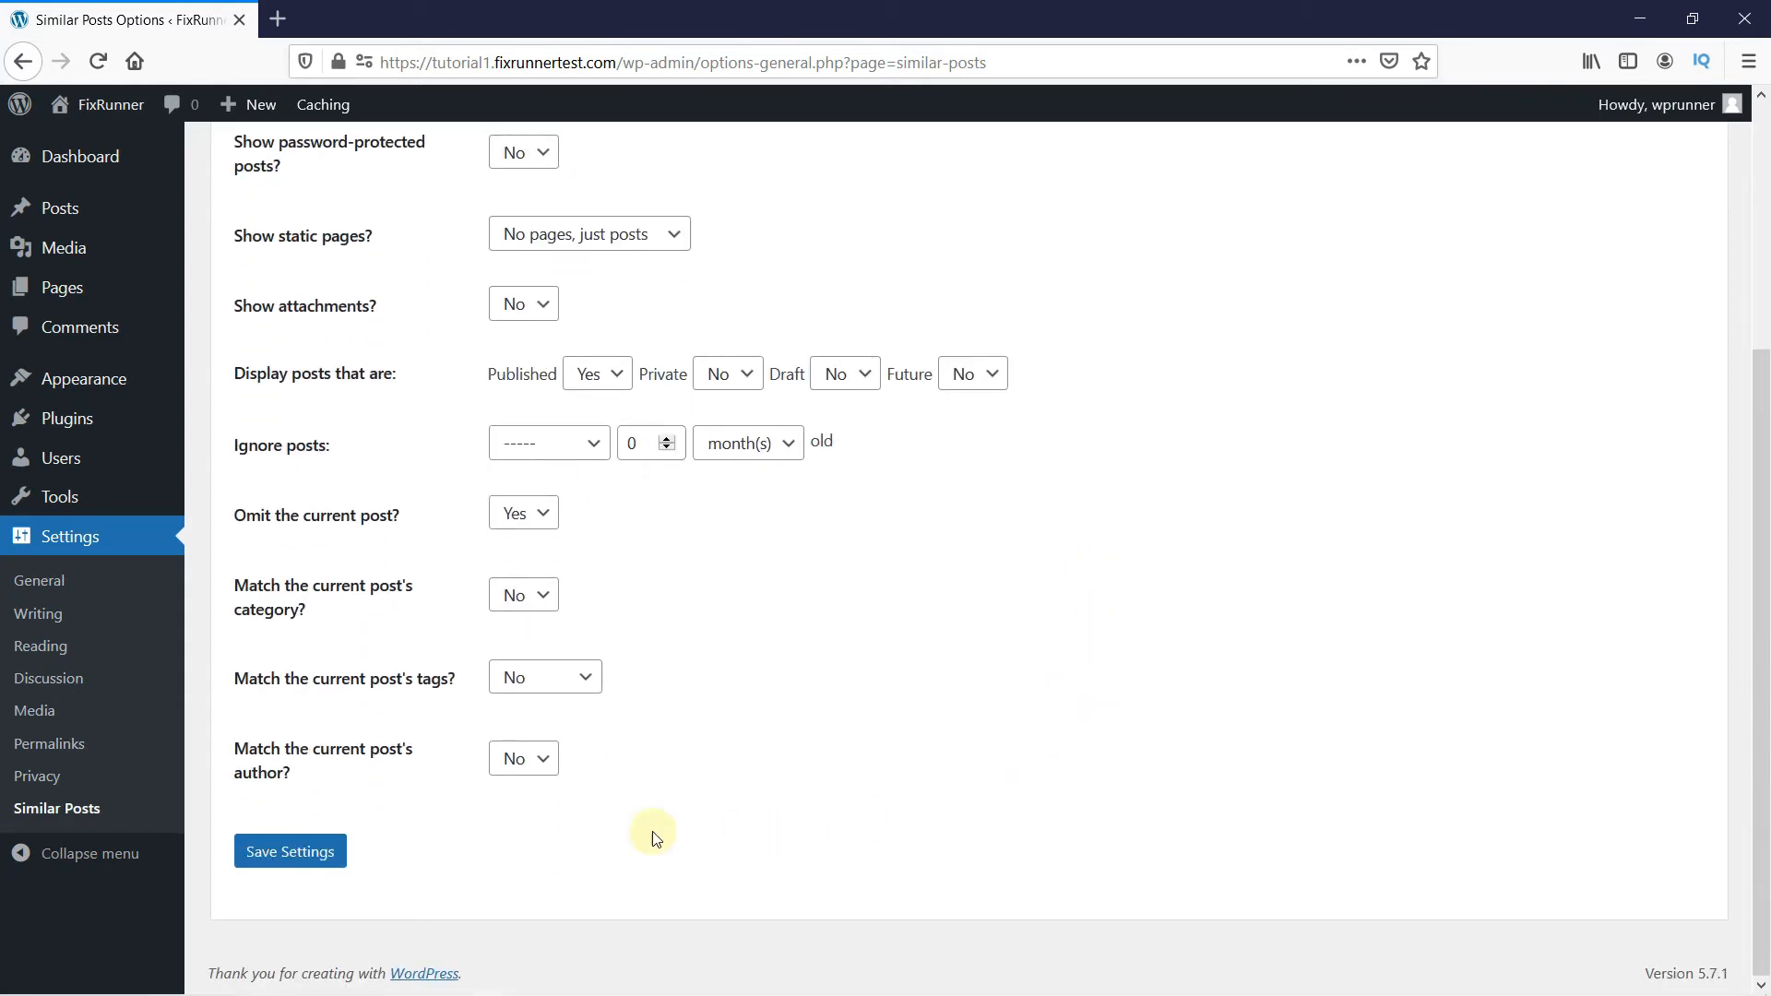
{"action": "mouse_move", "coordinate": [324, 776]}
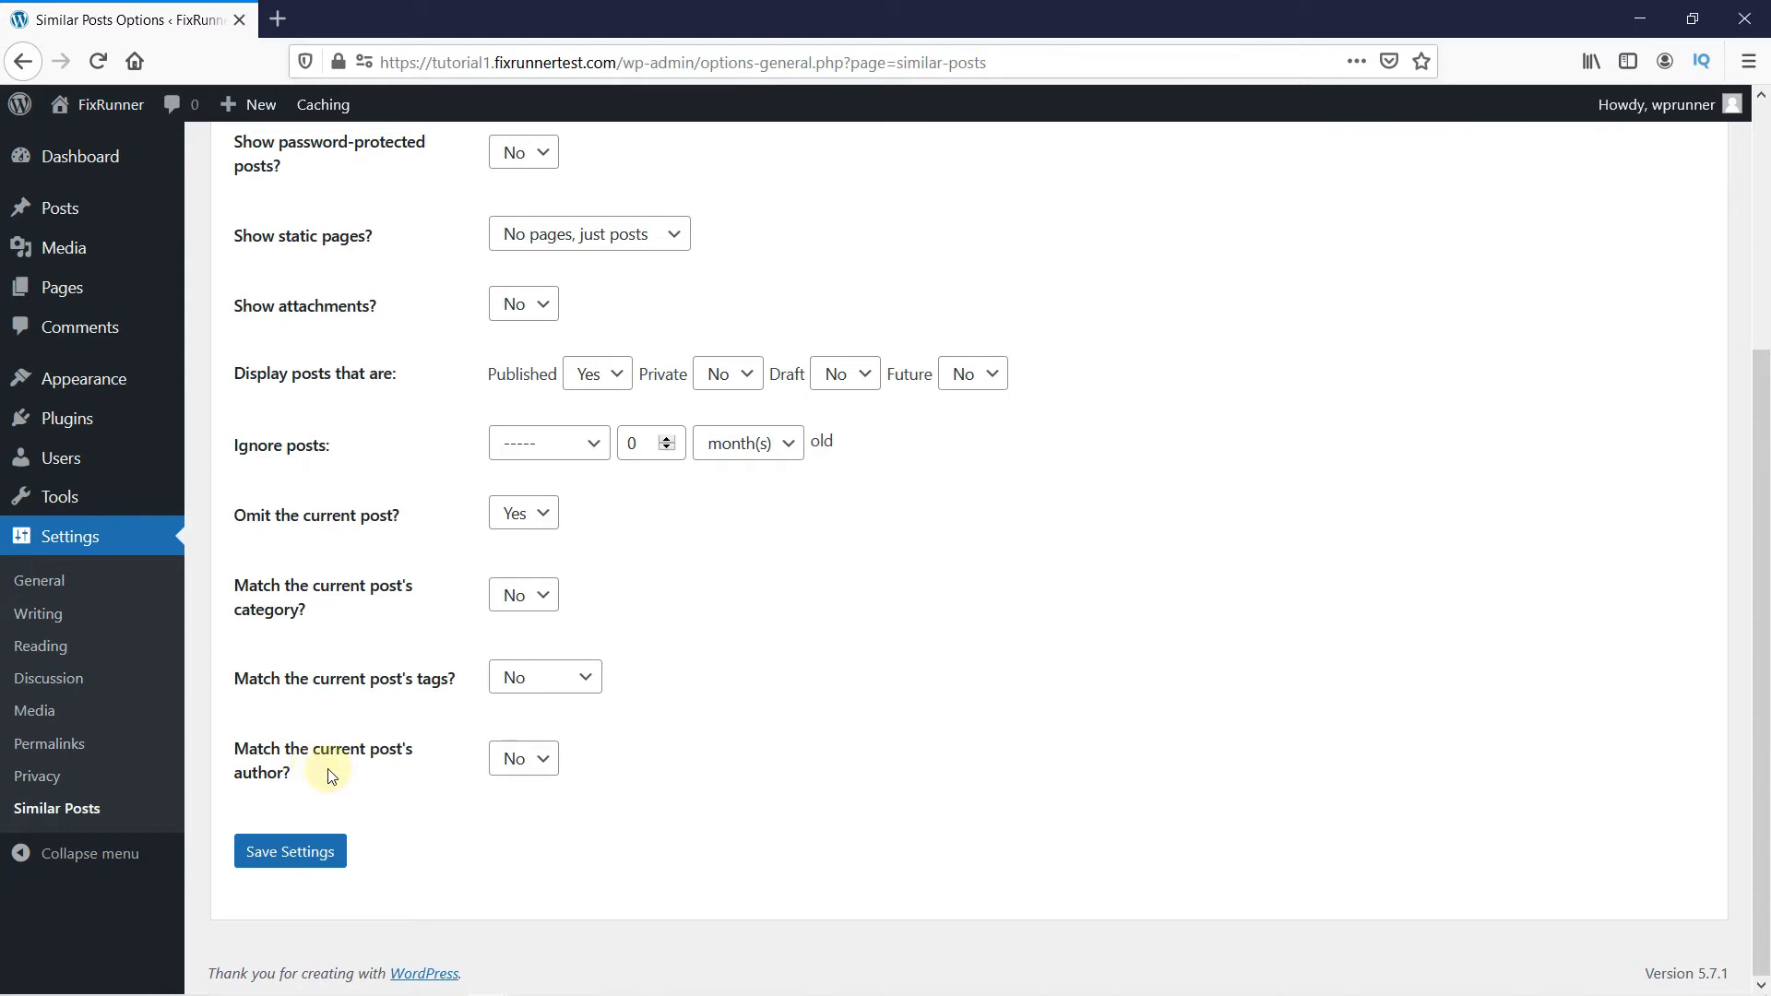
{"action": "left_click", "coordinate": [523, 758]}
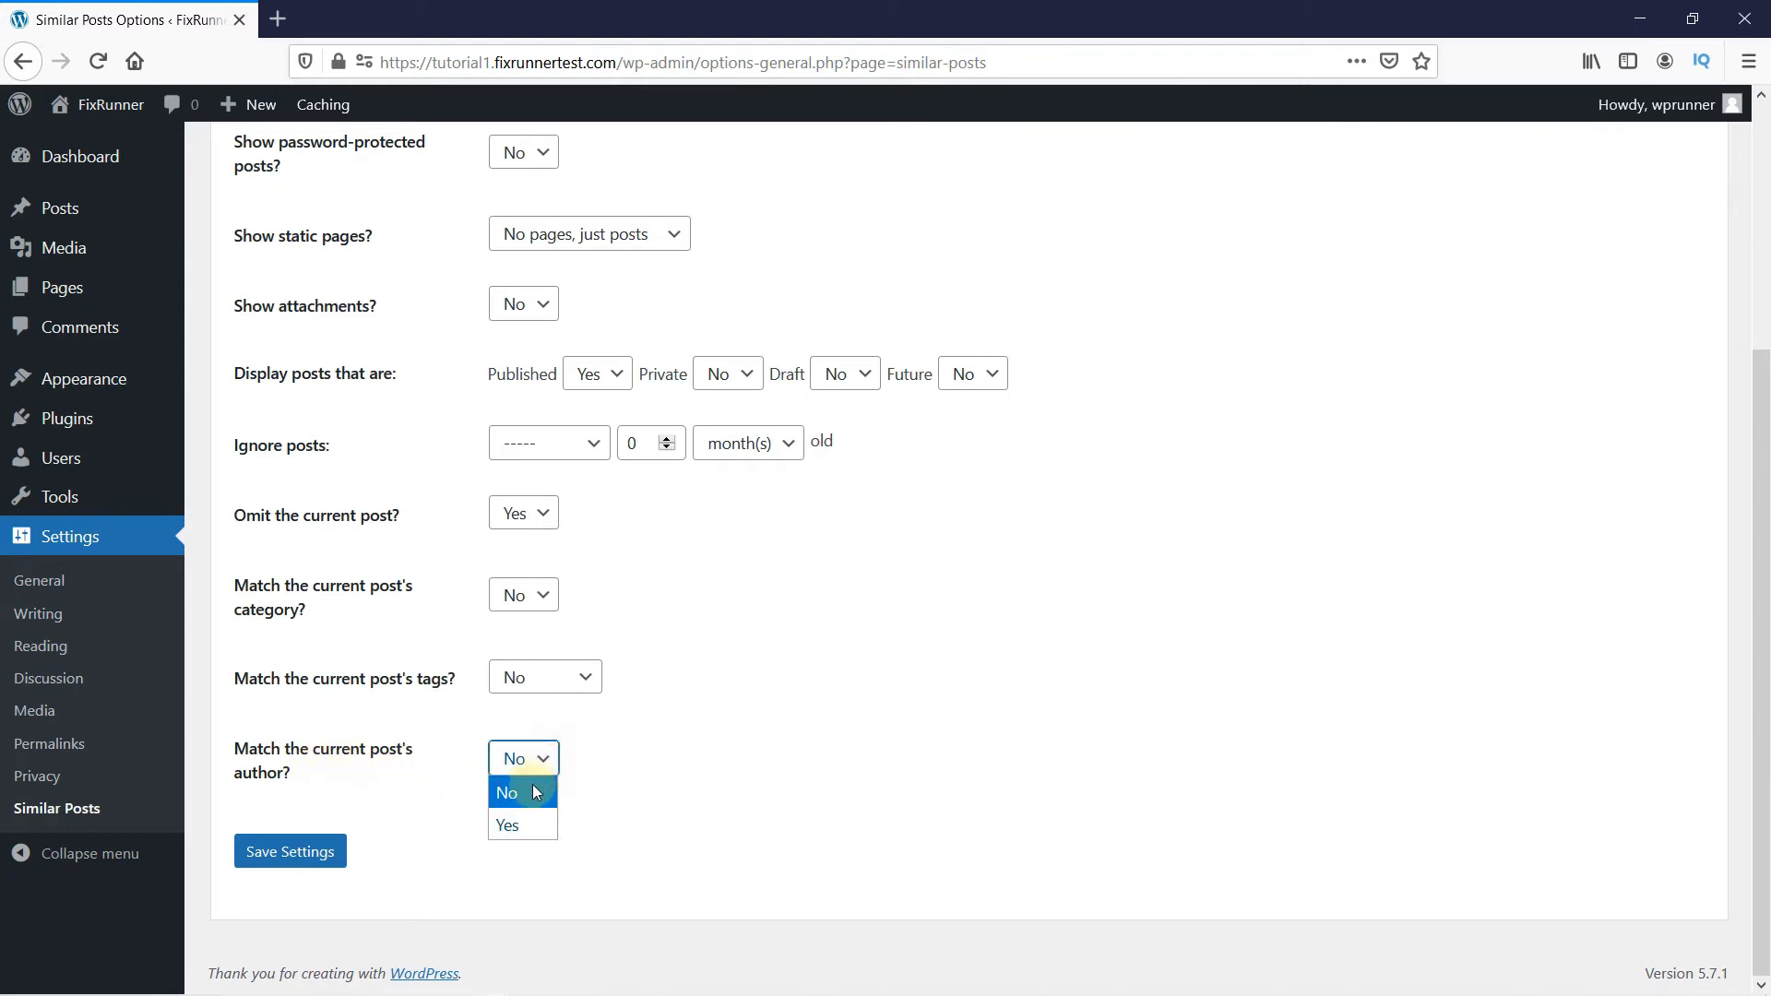
{"action": "left_click", "coordinate": [504, 824]}
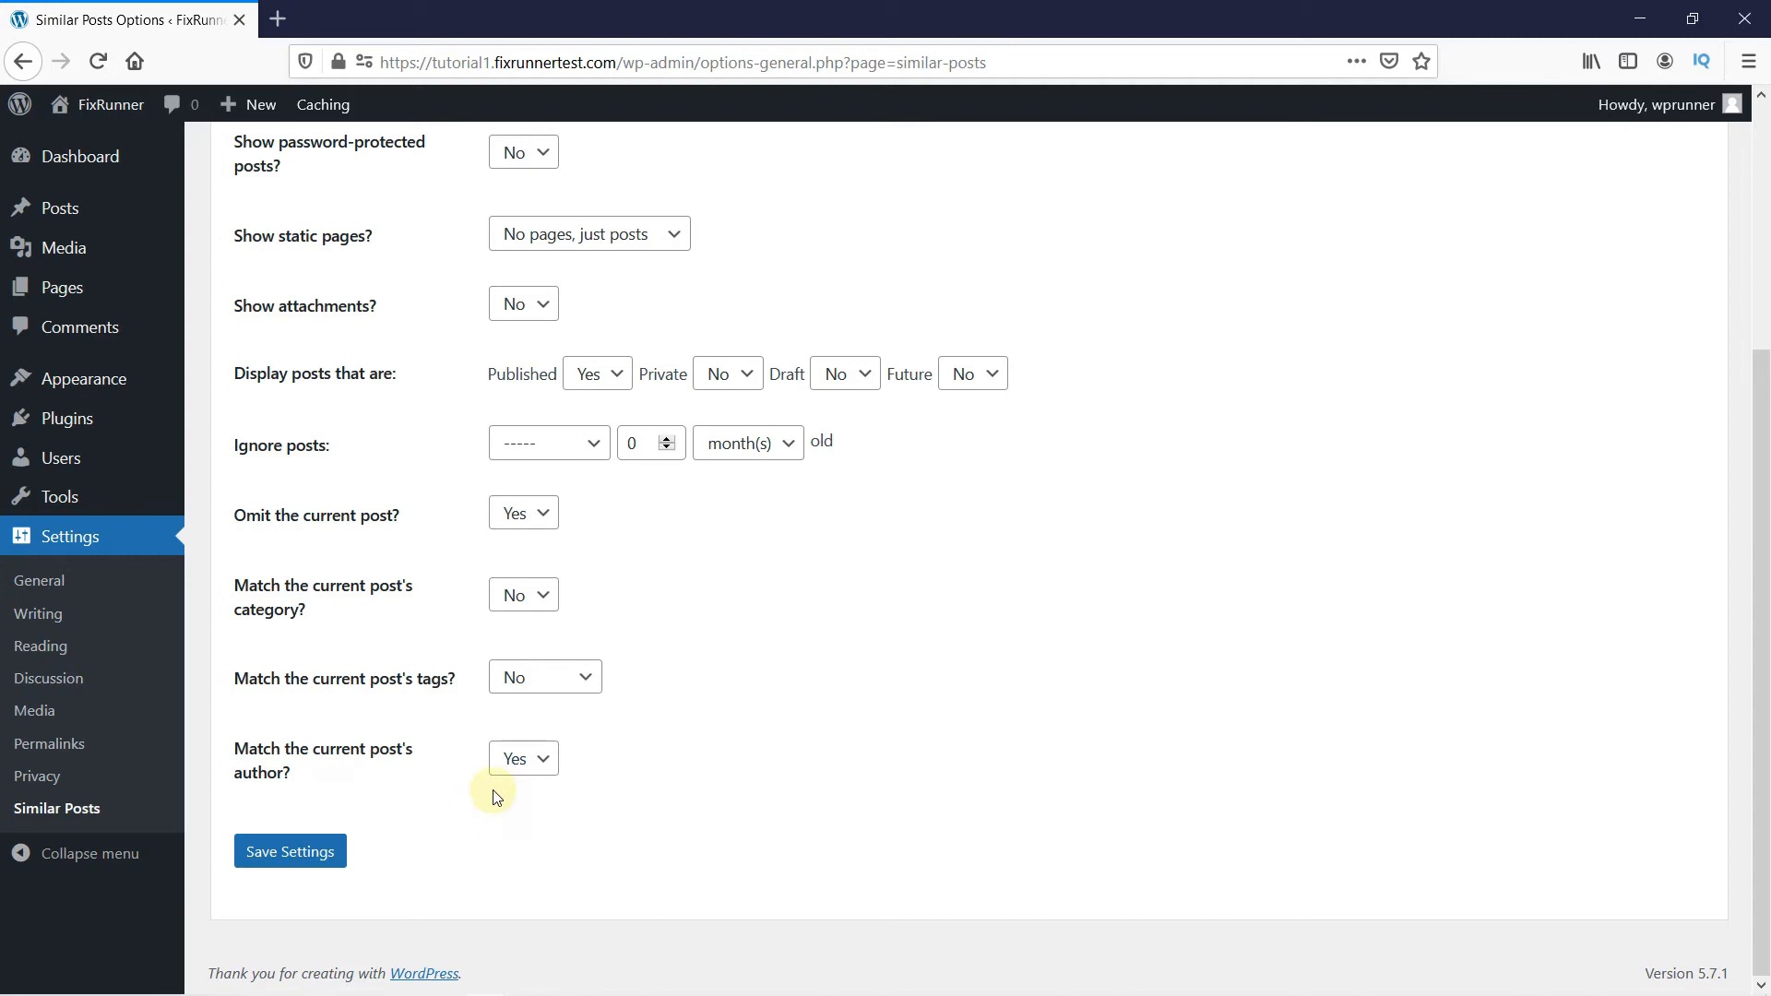
{"action": "mouse_move", "coordinate": [289, 850]}
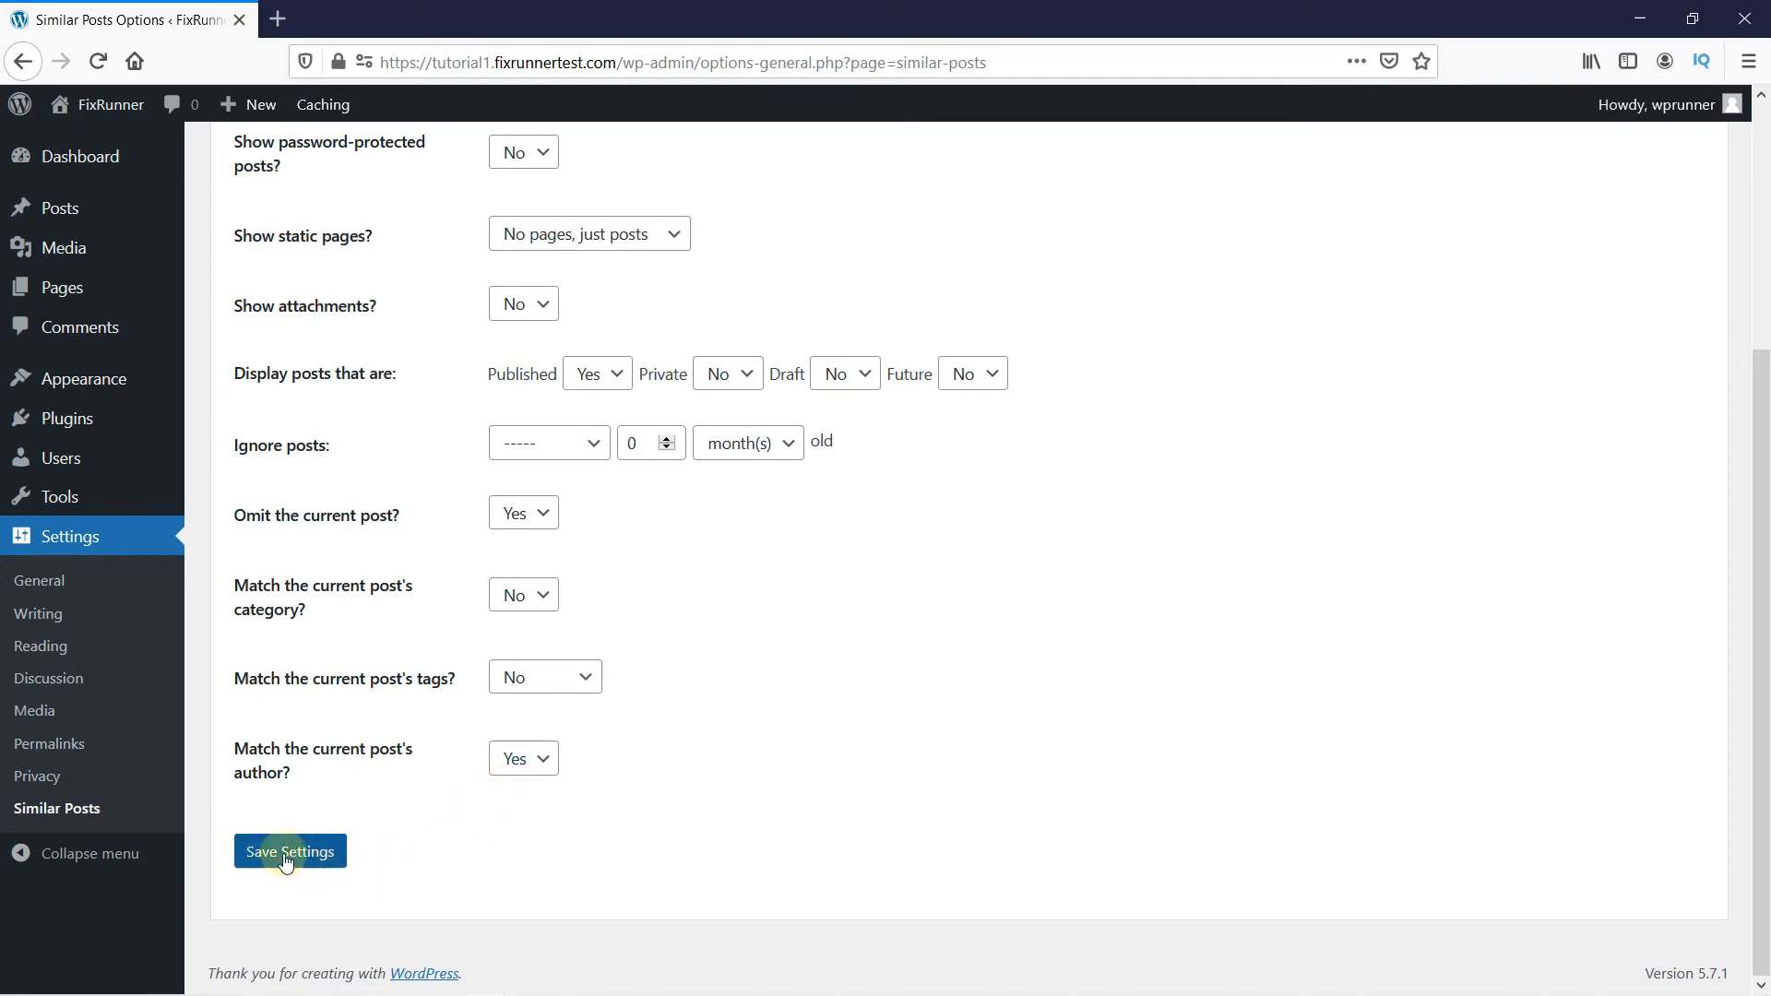
{"action": "left_click", "coordinate": [289, 850]}
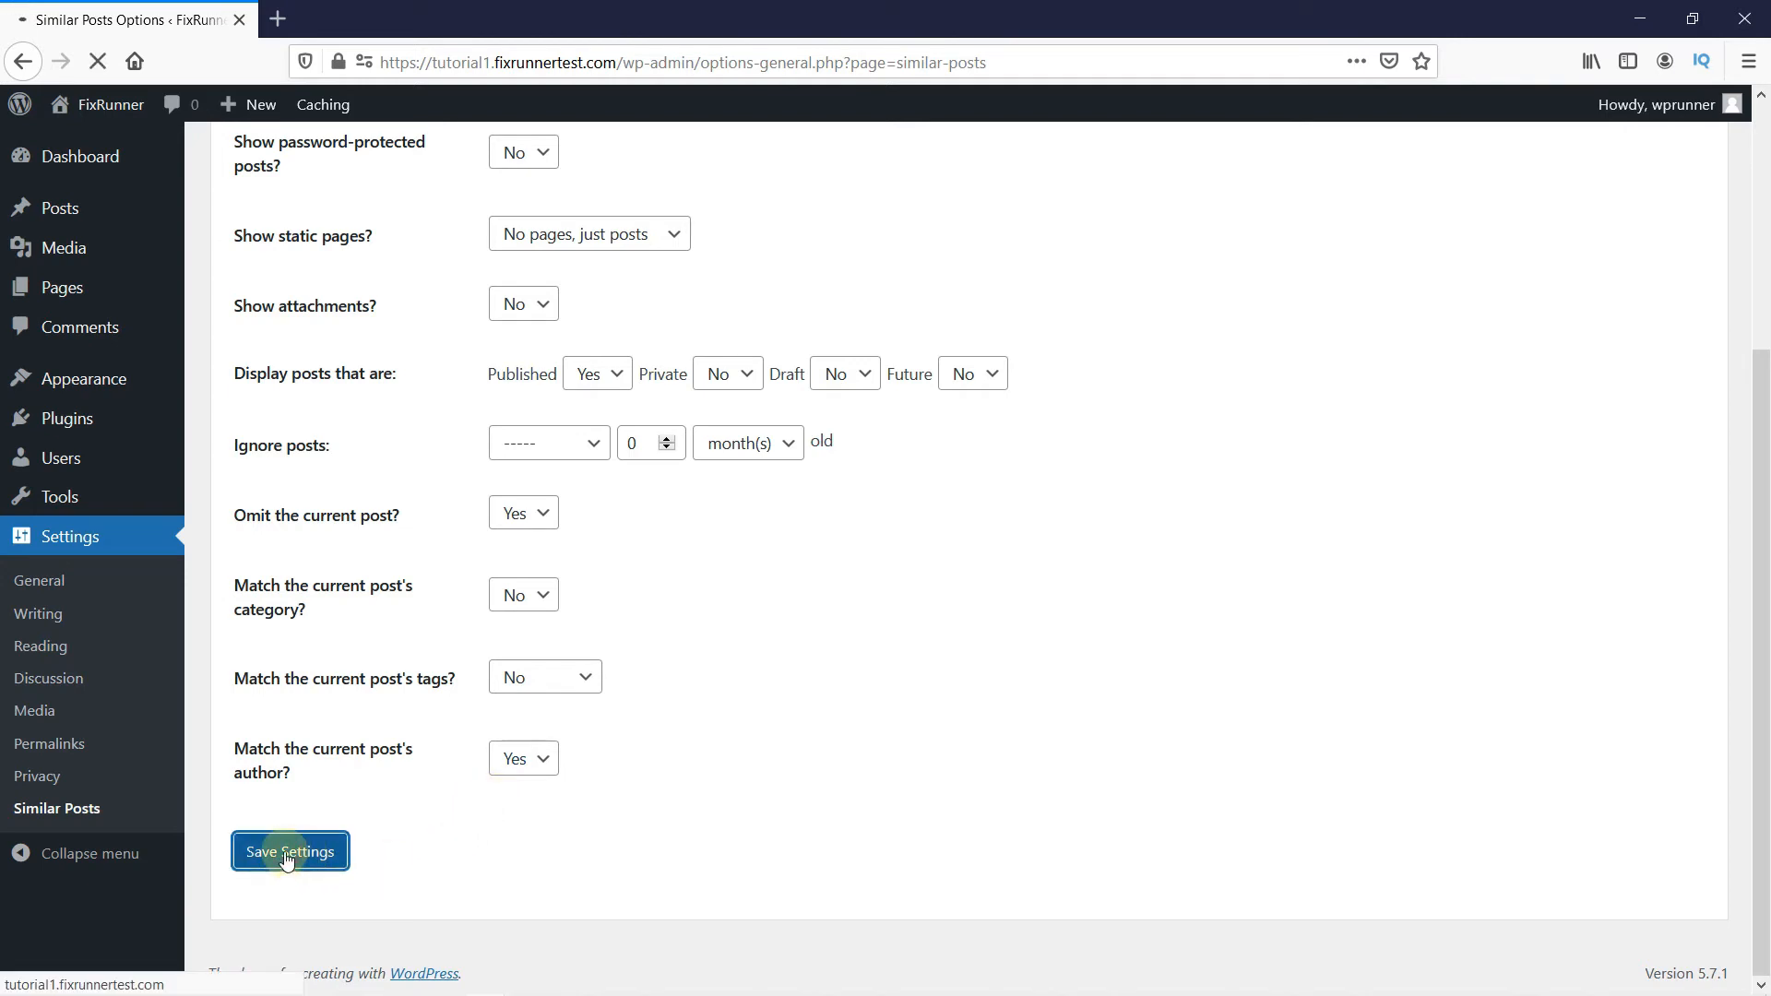
{"action": "left_click", "coordinate": [289, 852]}
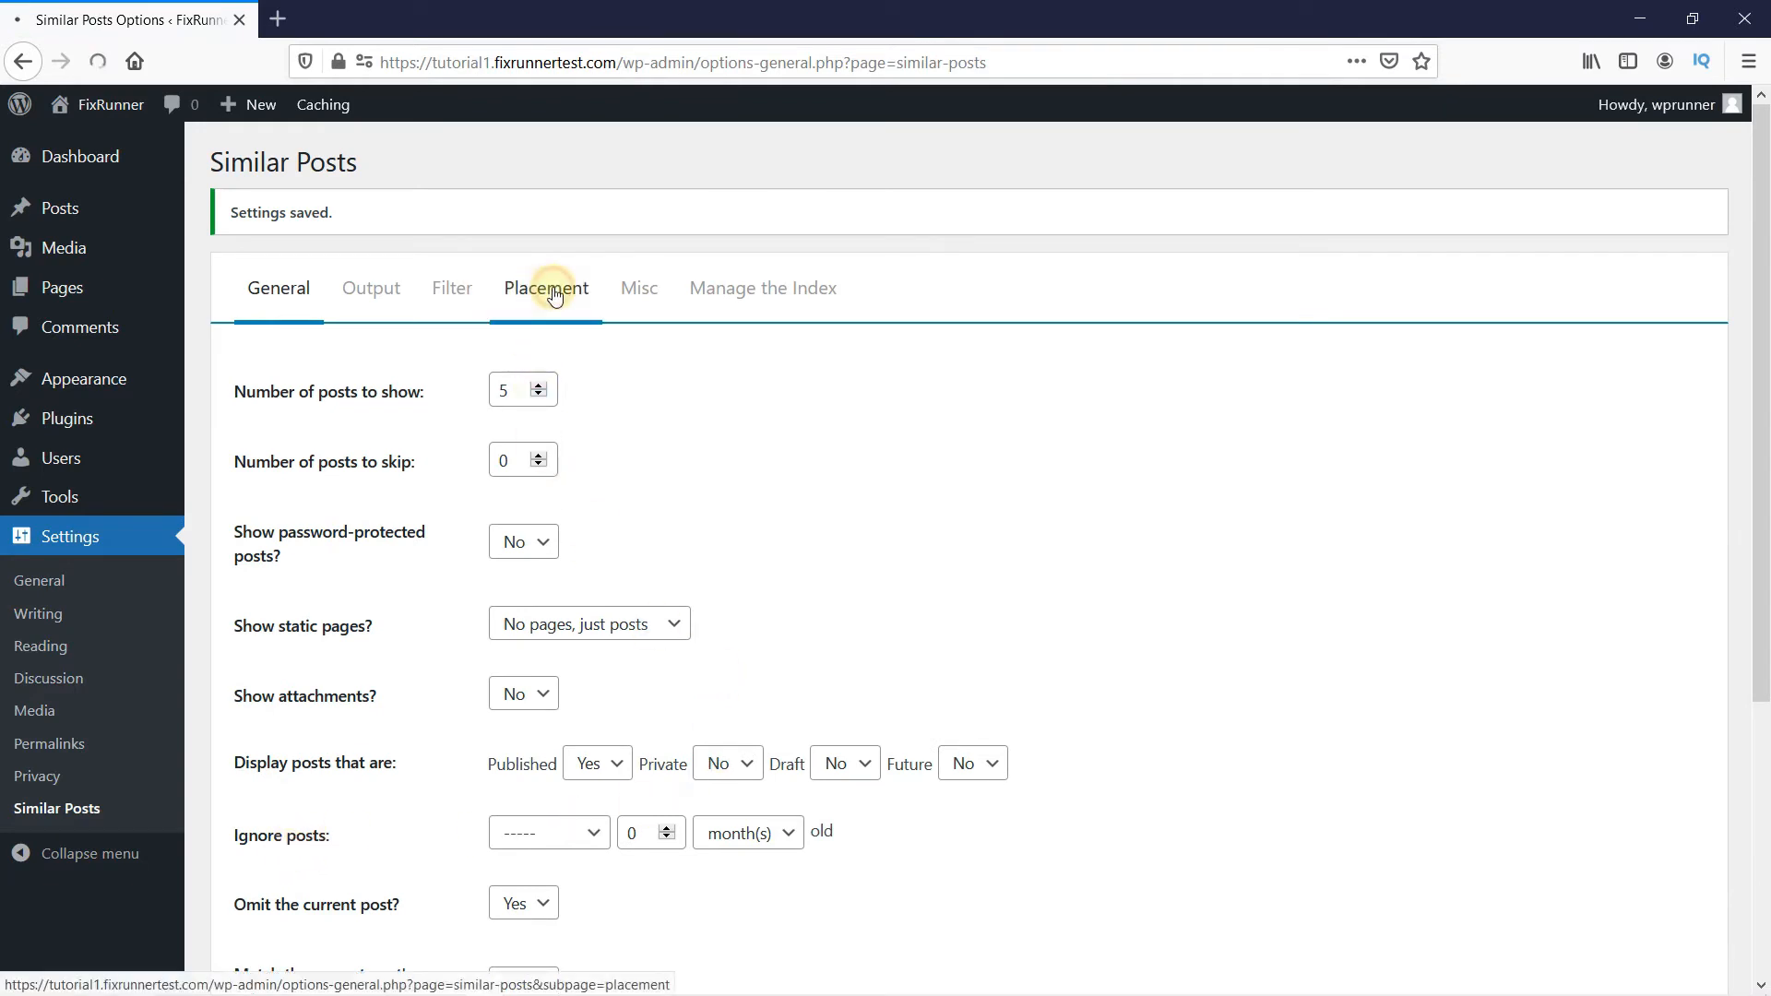
On the Placement tab, set 'Output after post' Activate to Yes and save.
{"action": "left_click", "coordinate": [545, 288]}
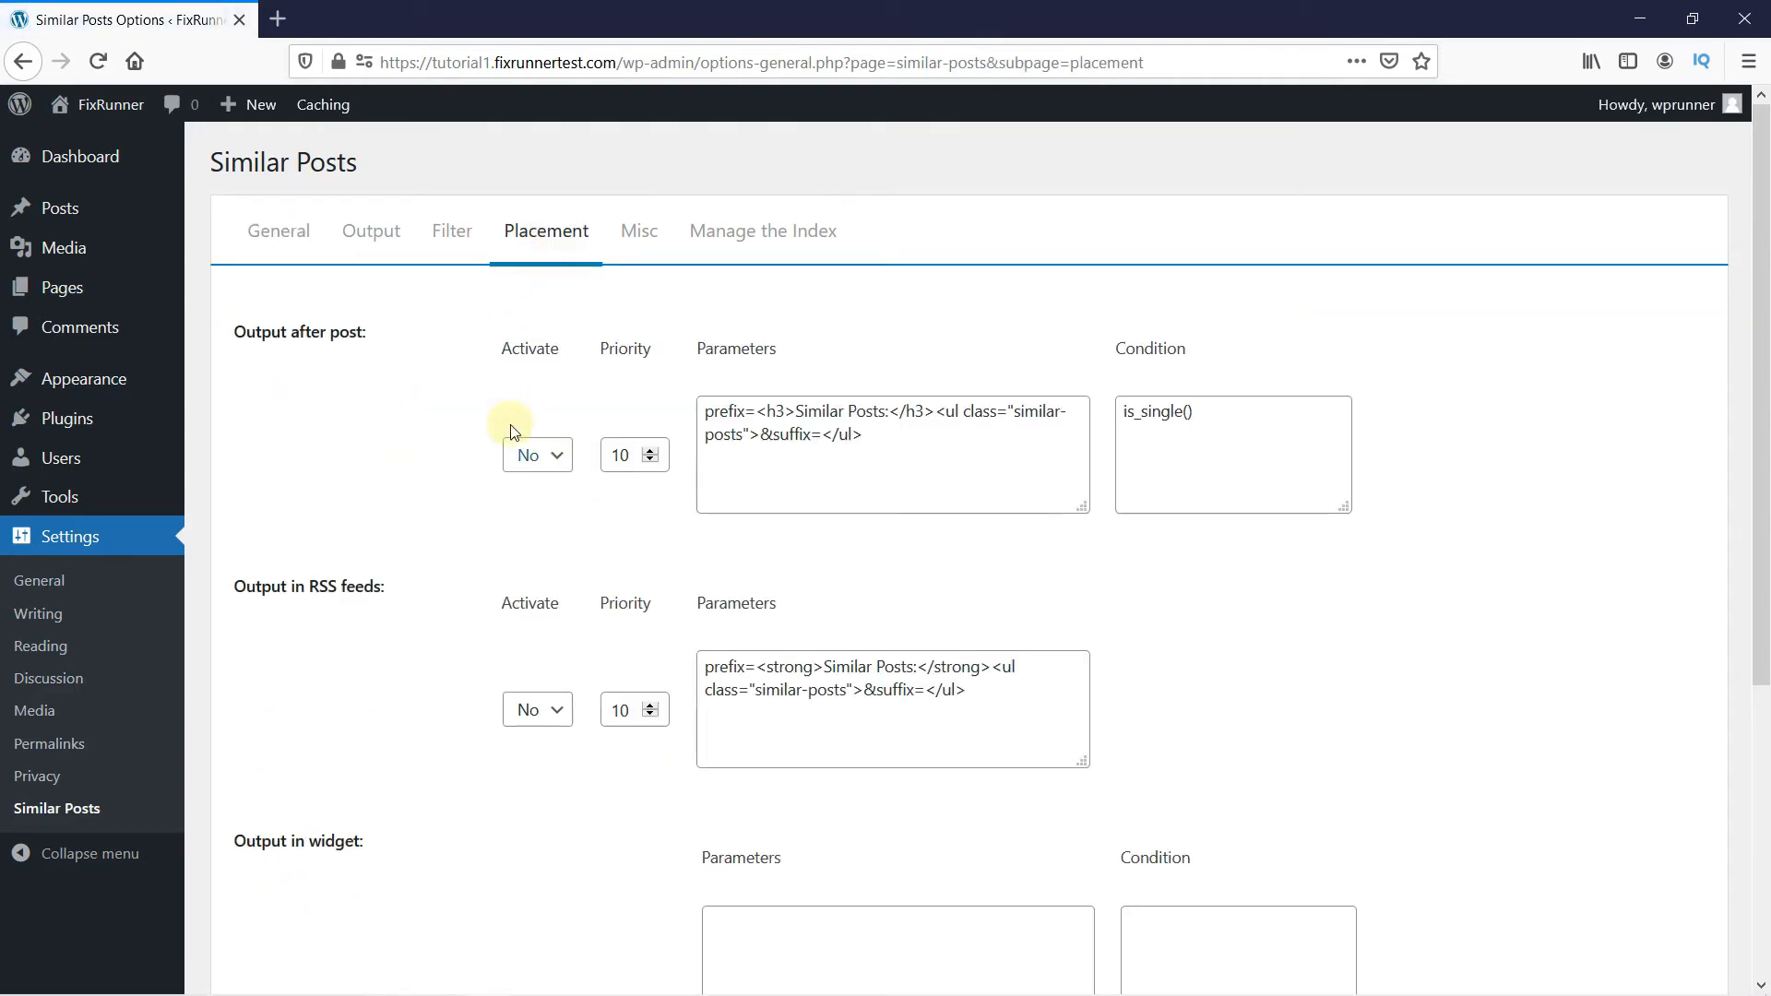
{"action": "mouse_move", "coordinate": [479, 528]}
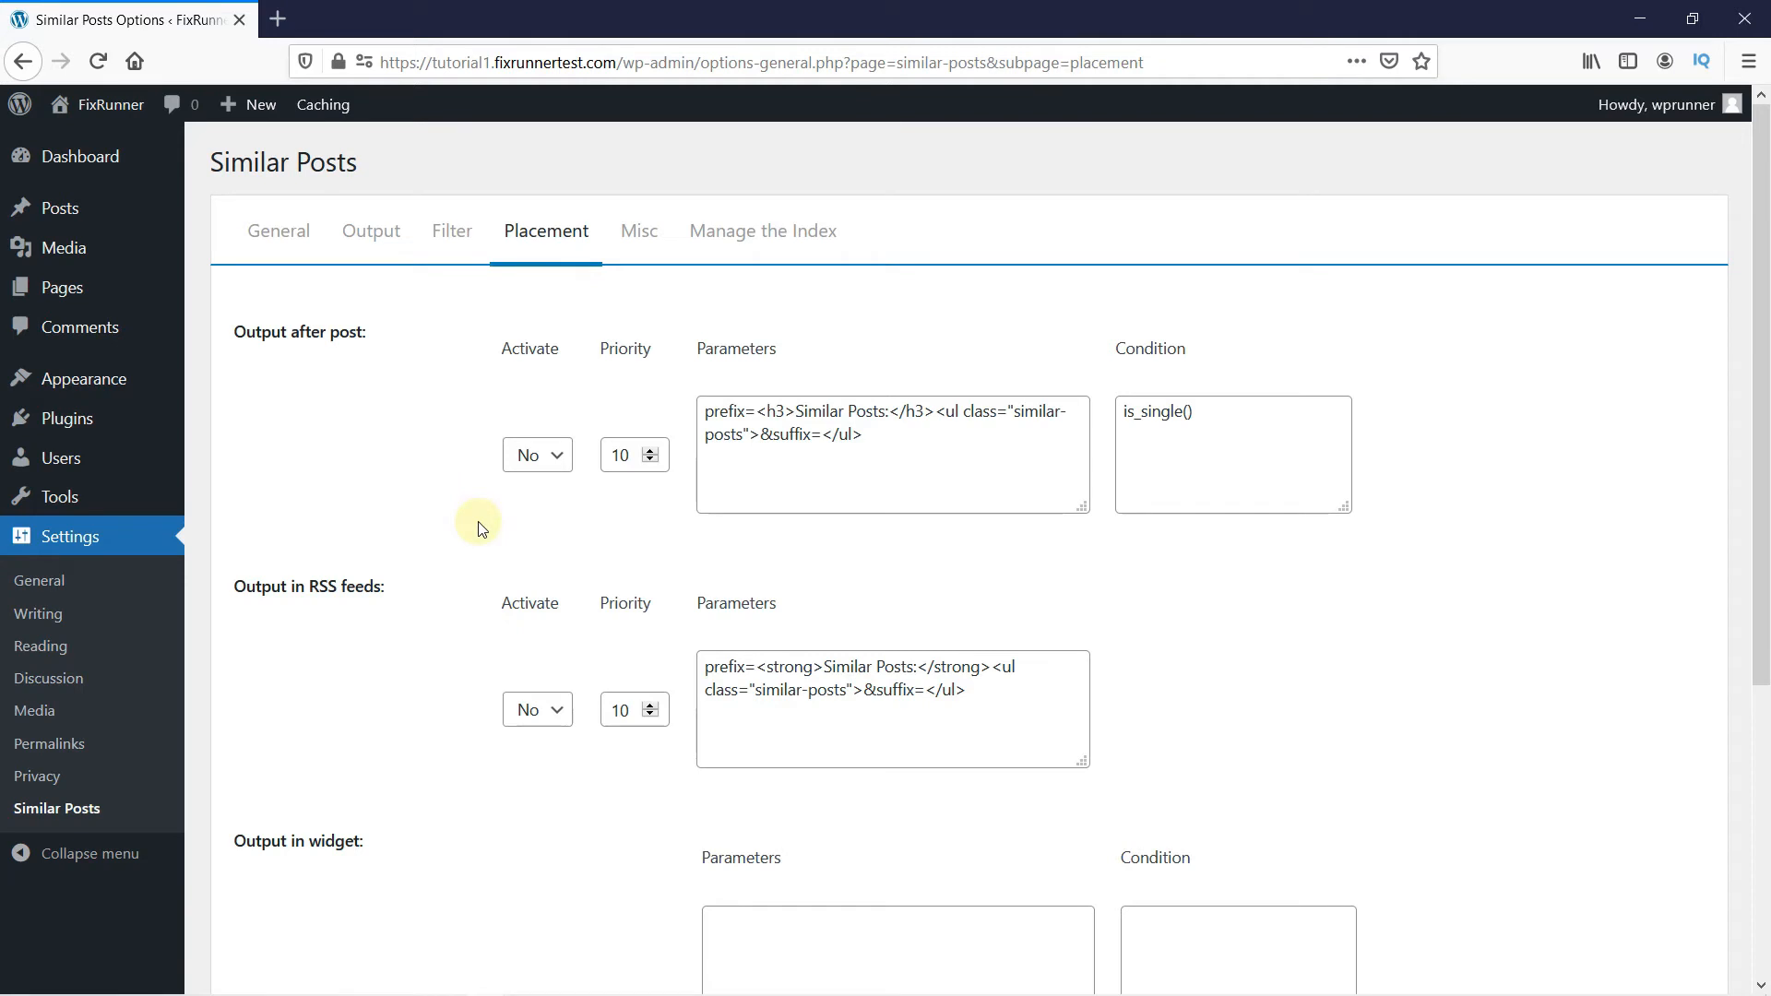
{"action": "mouse_move", "coordinate": [365, 399]}
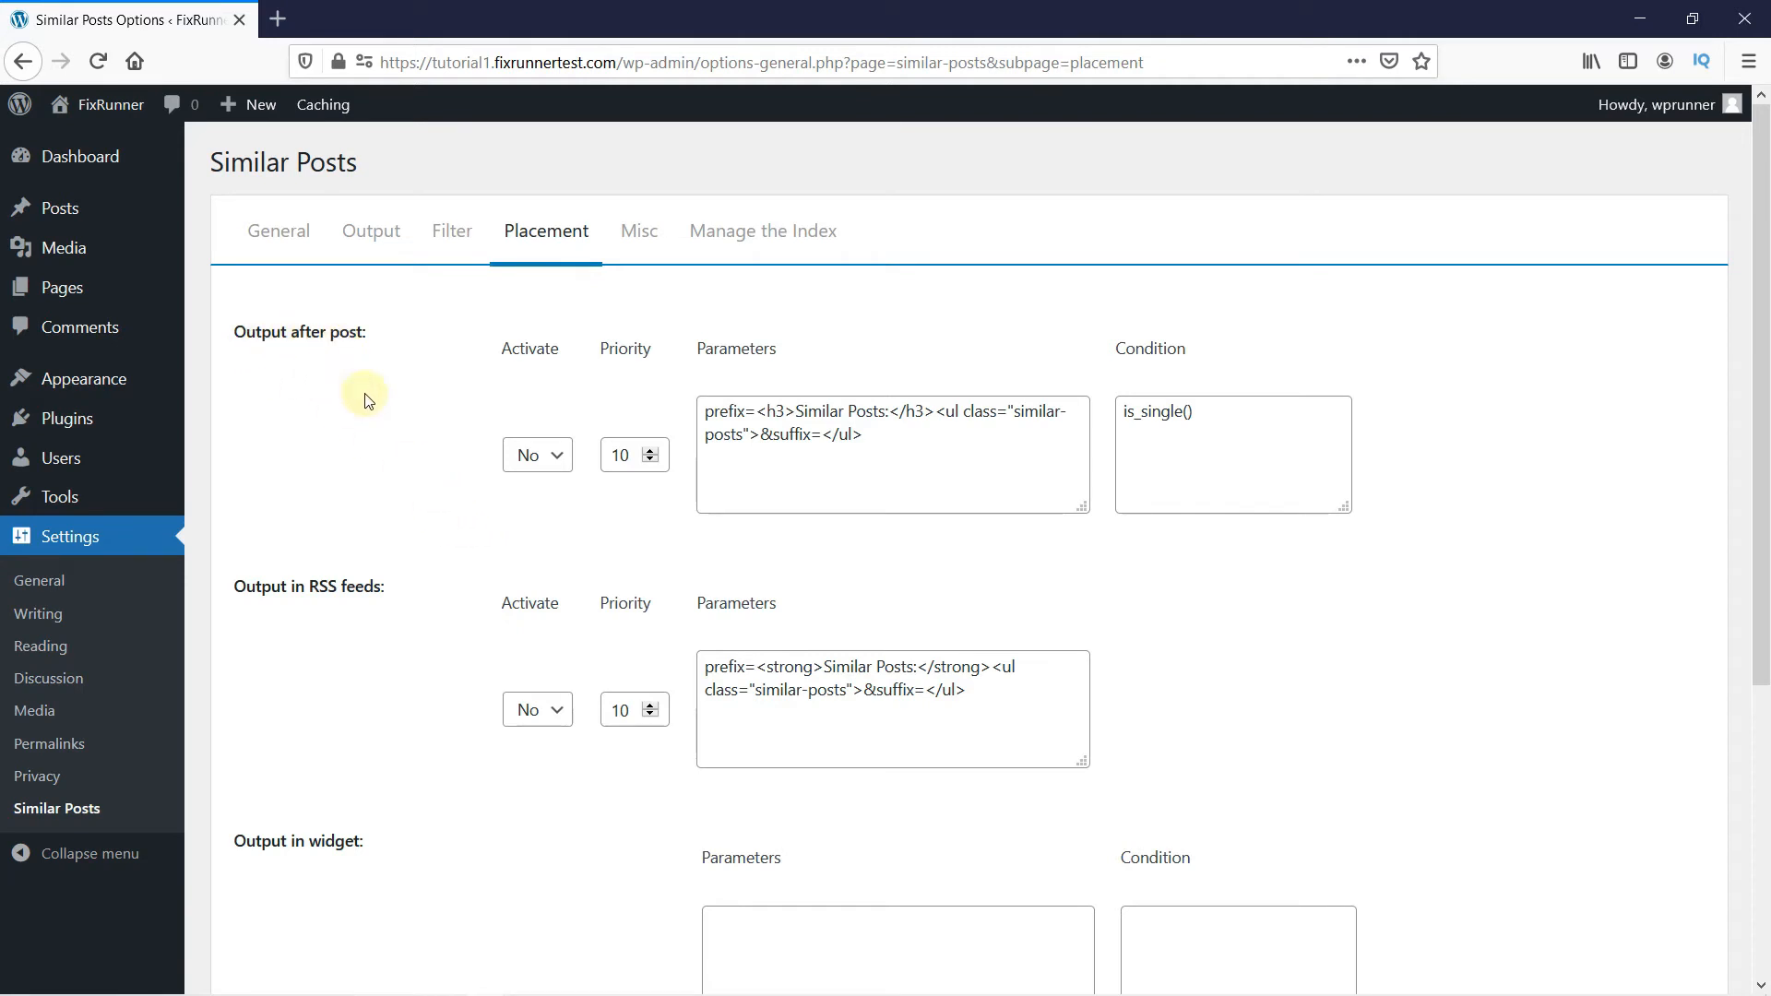
{"action": "left_click", "coordinate": [537, 454]}
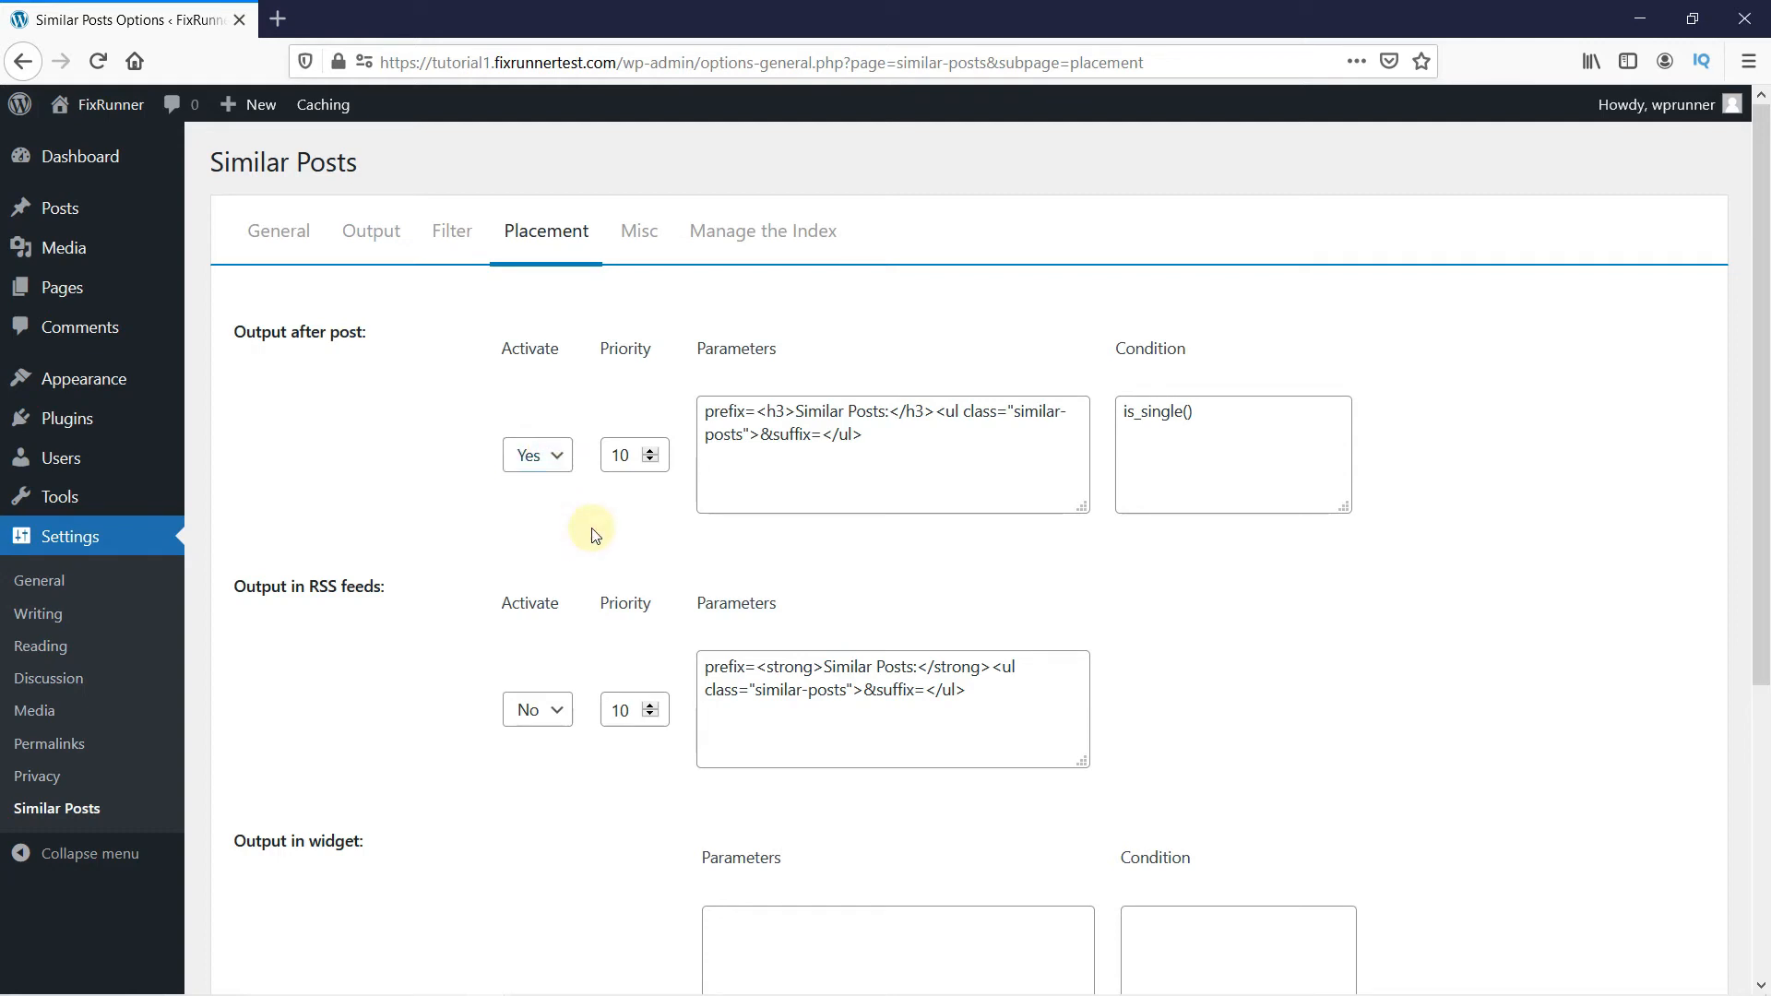
{"action": "scroll", "scroll_direction": "down", "scroll_amount": 3}
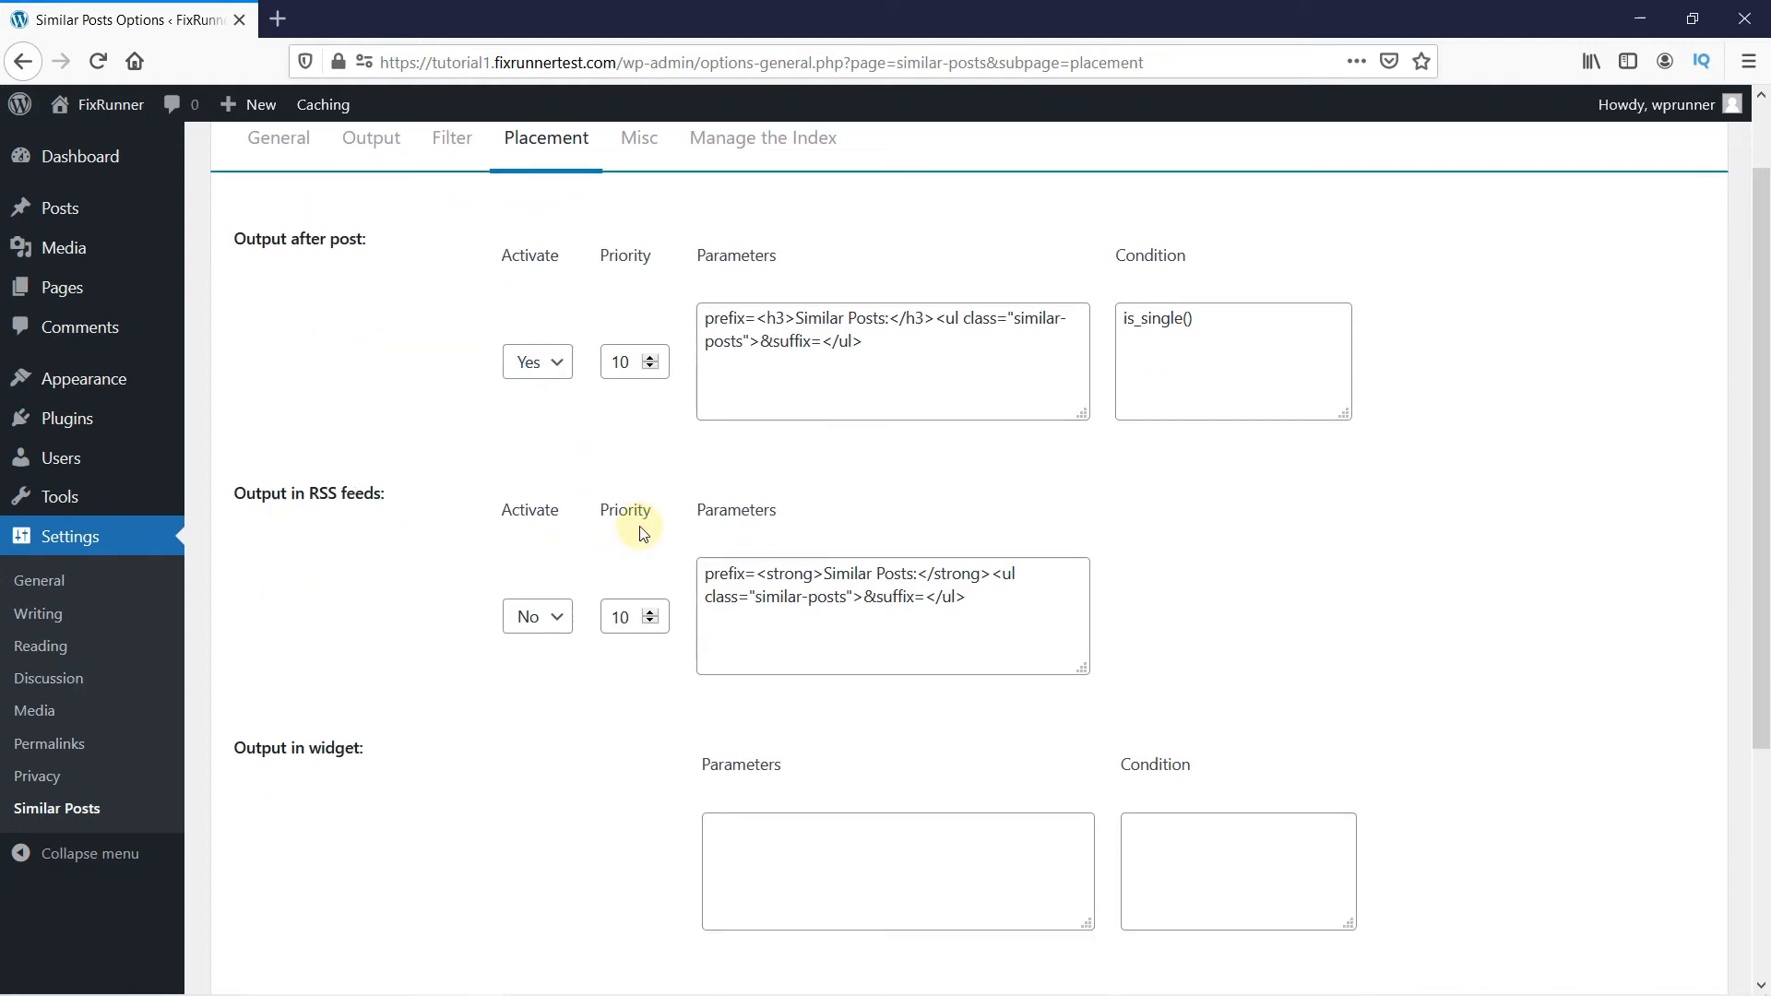
{"action": "scroll", "scroll_direction": "down", "scroll_amount": 3}
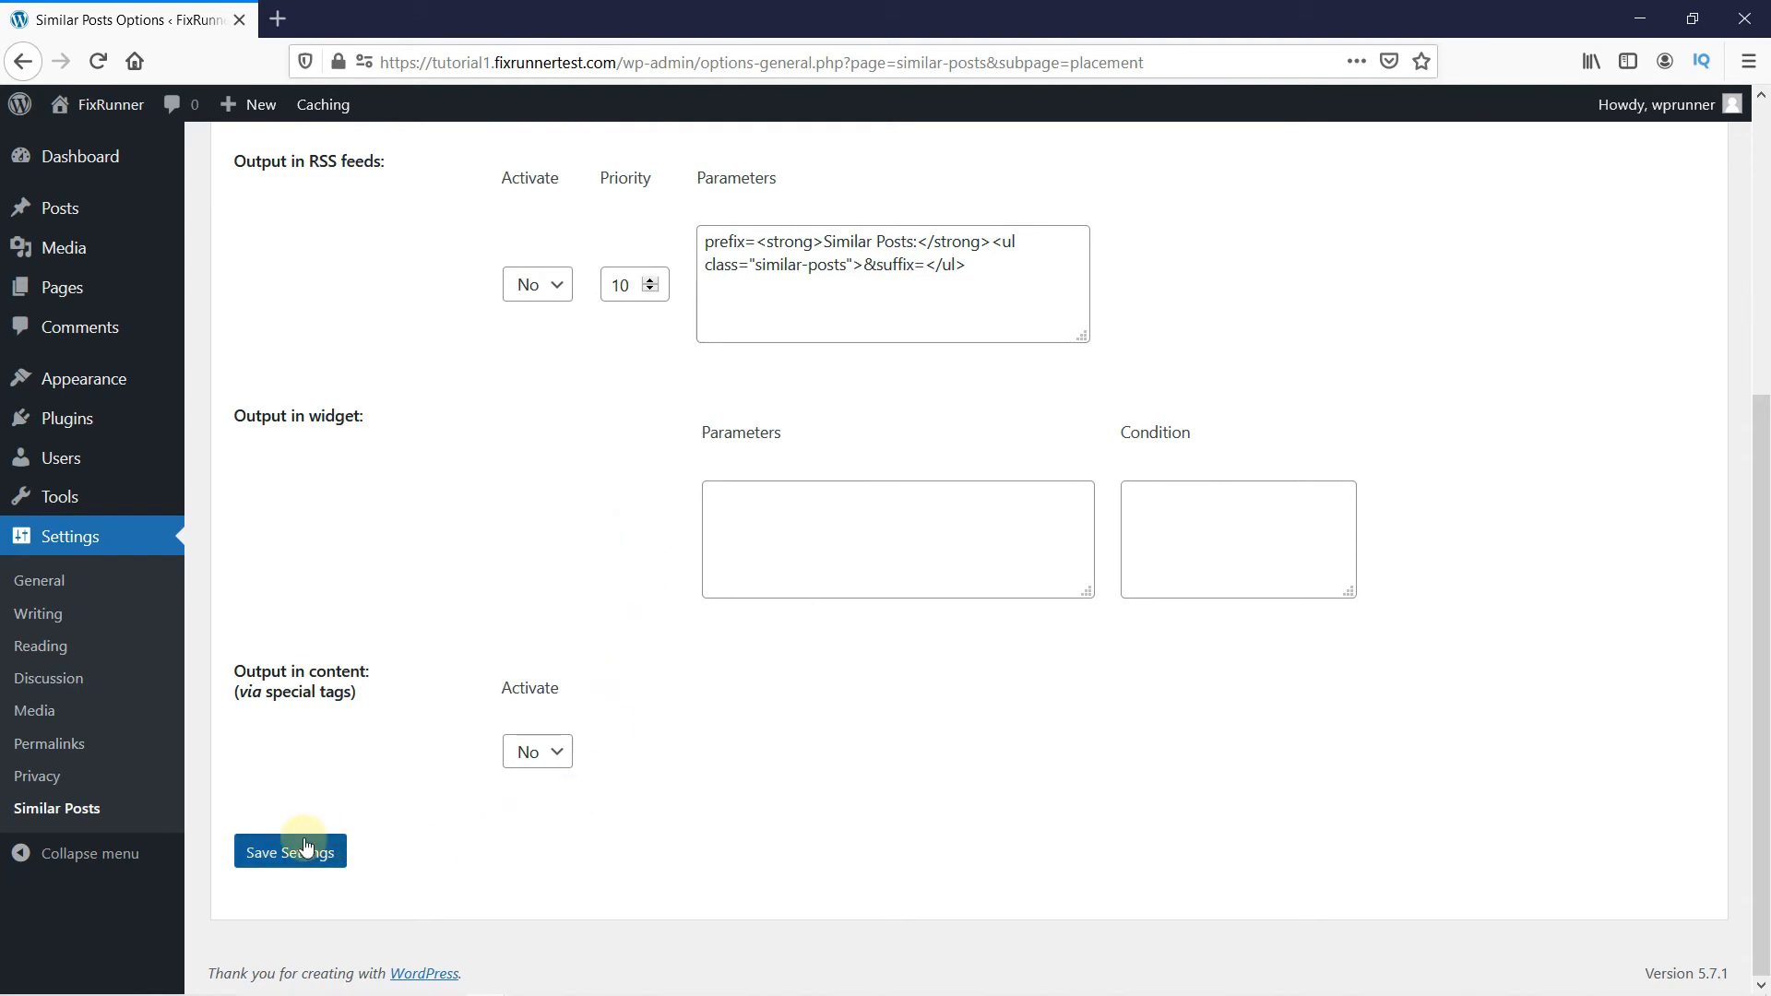
{"action": "left_click", "coordinate": [289, 851]}
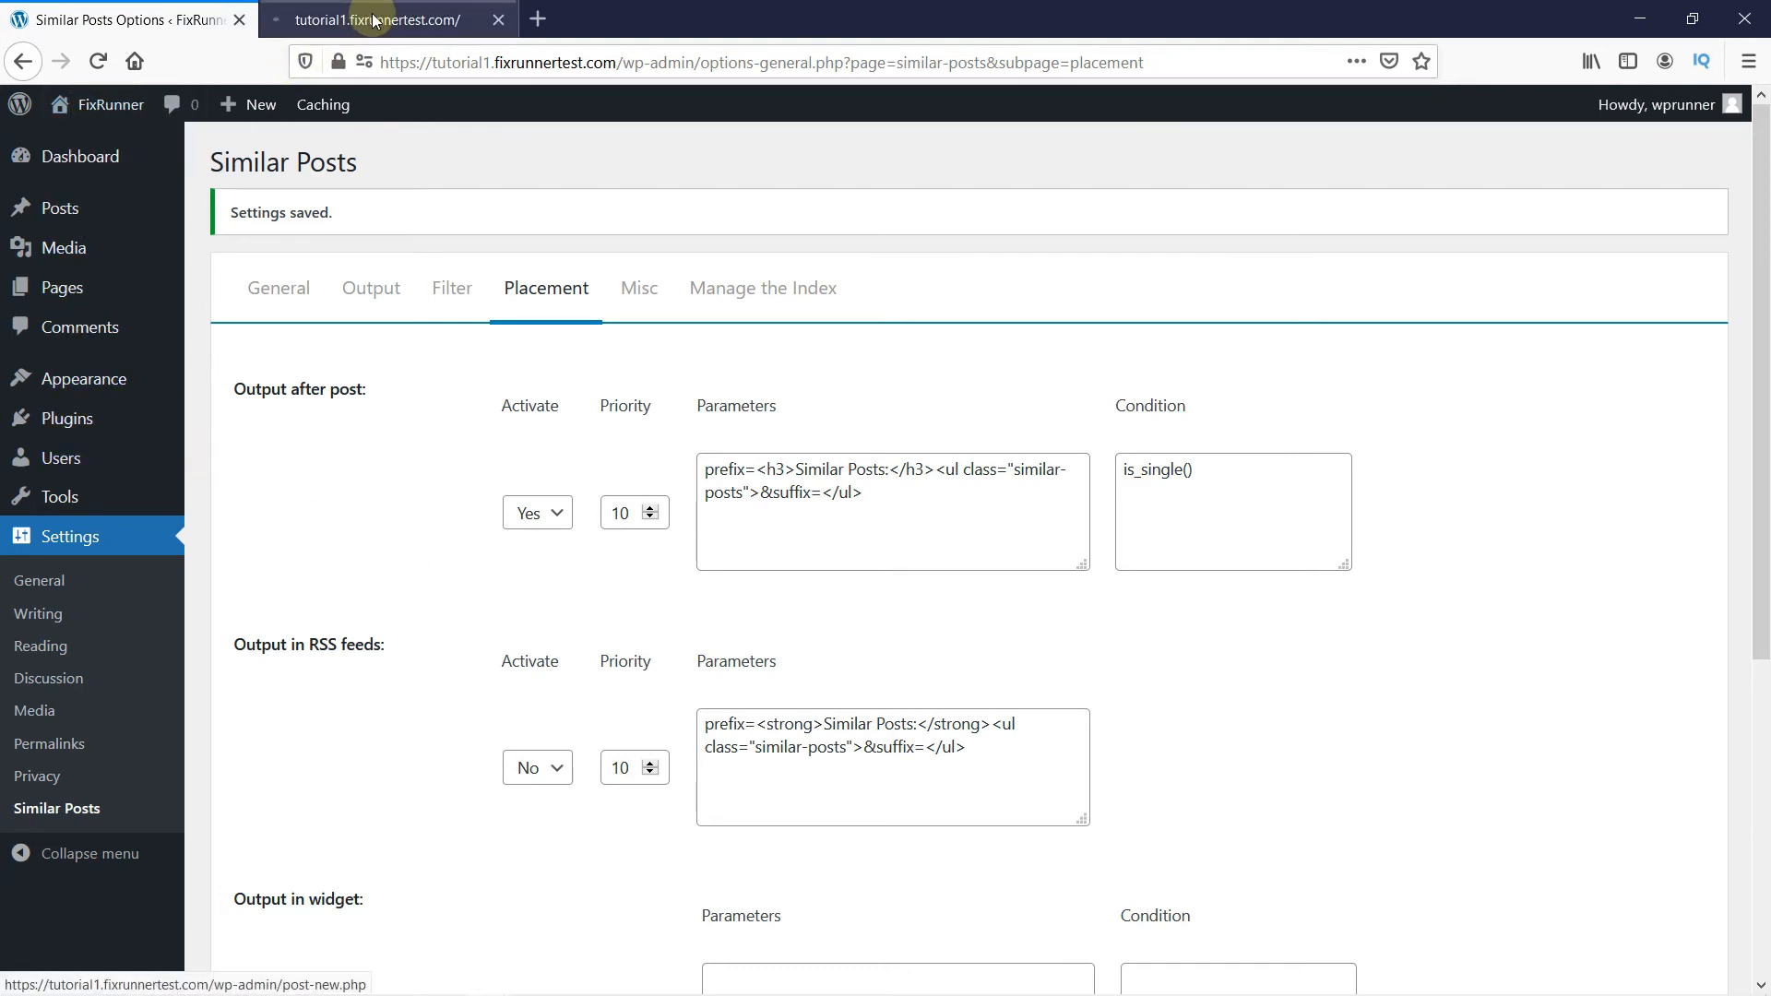
Switch to the browser tab showing the FixRunner site's front page.
{"action": "left_click", "coordinate": [378, 20]}
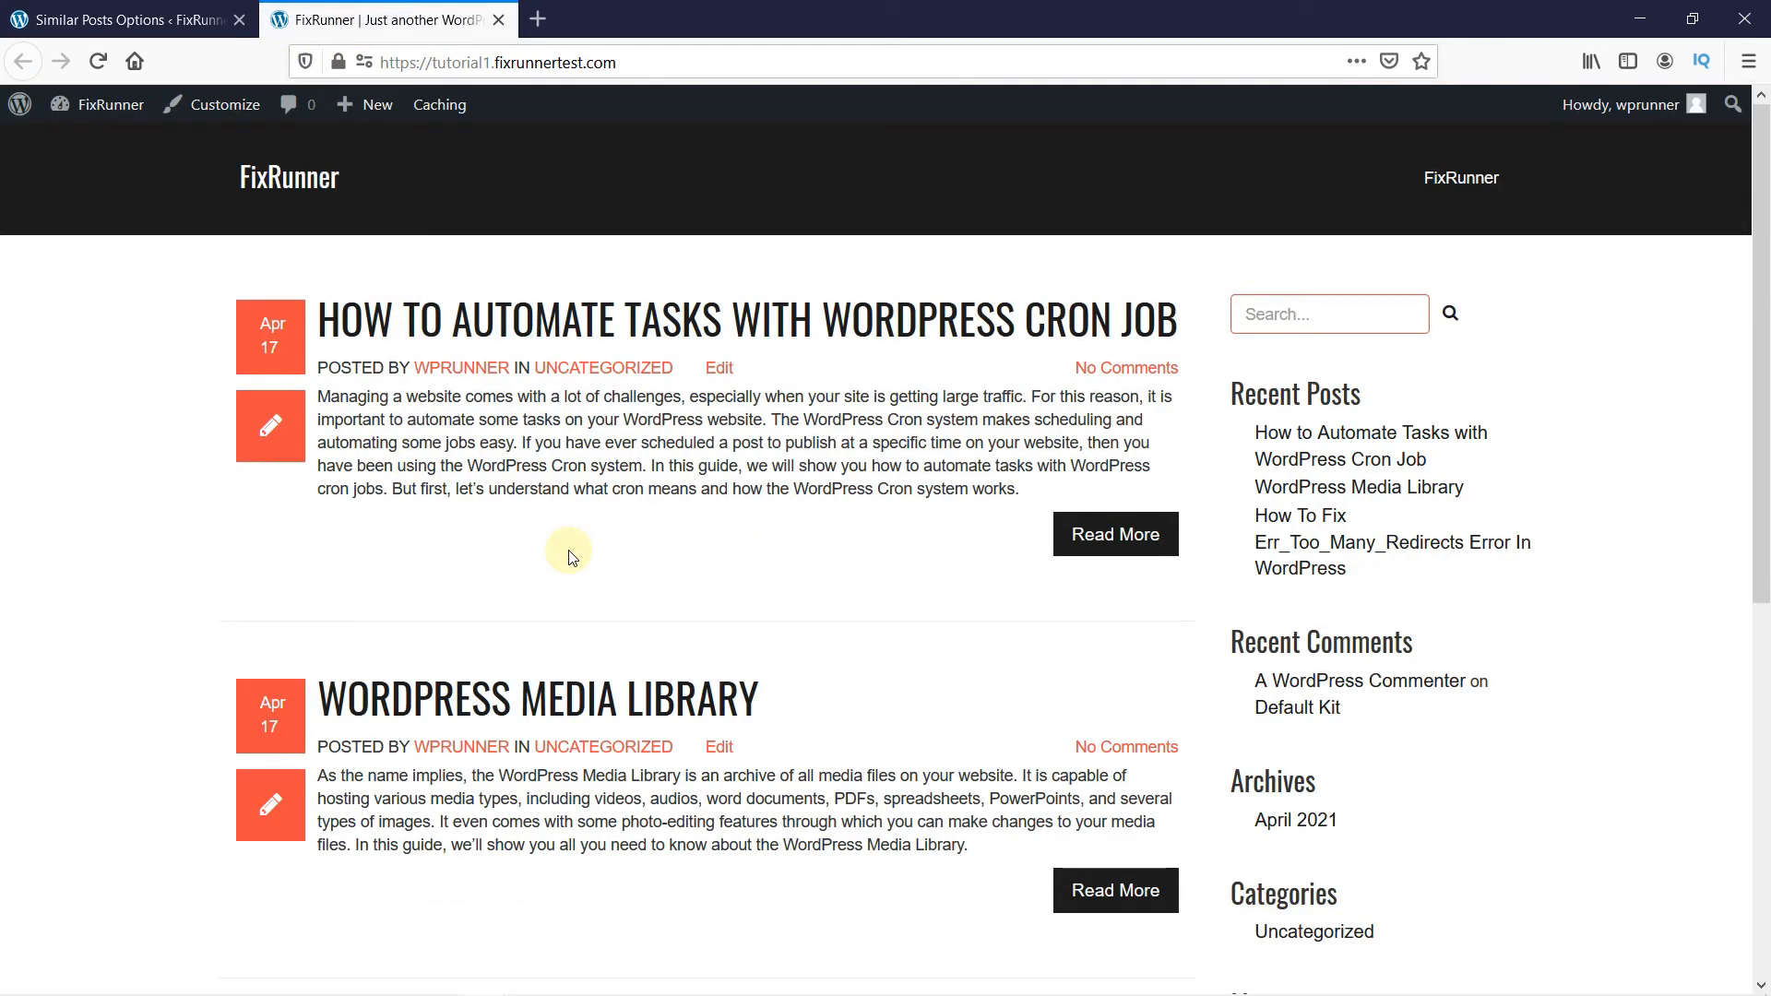
{"action": "mouse_move", "coordinate": [544, 564]}
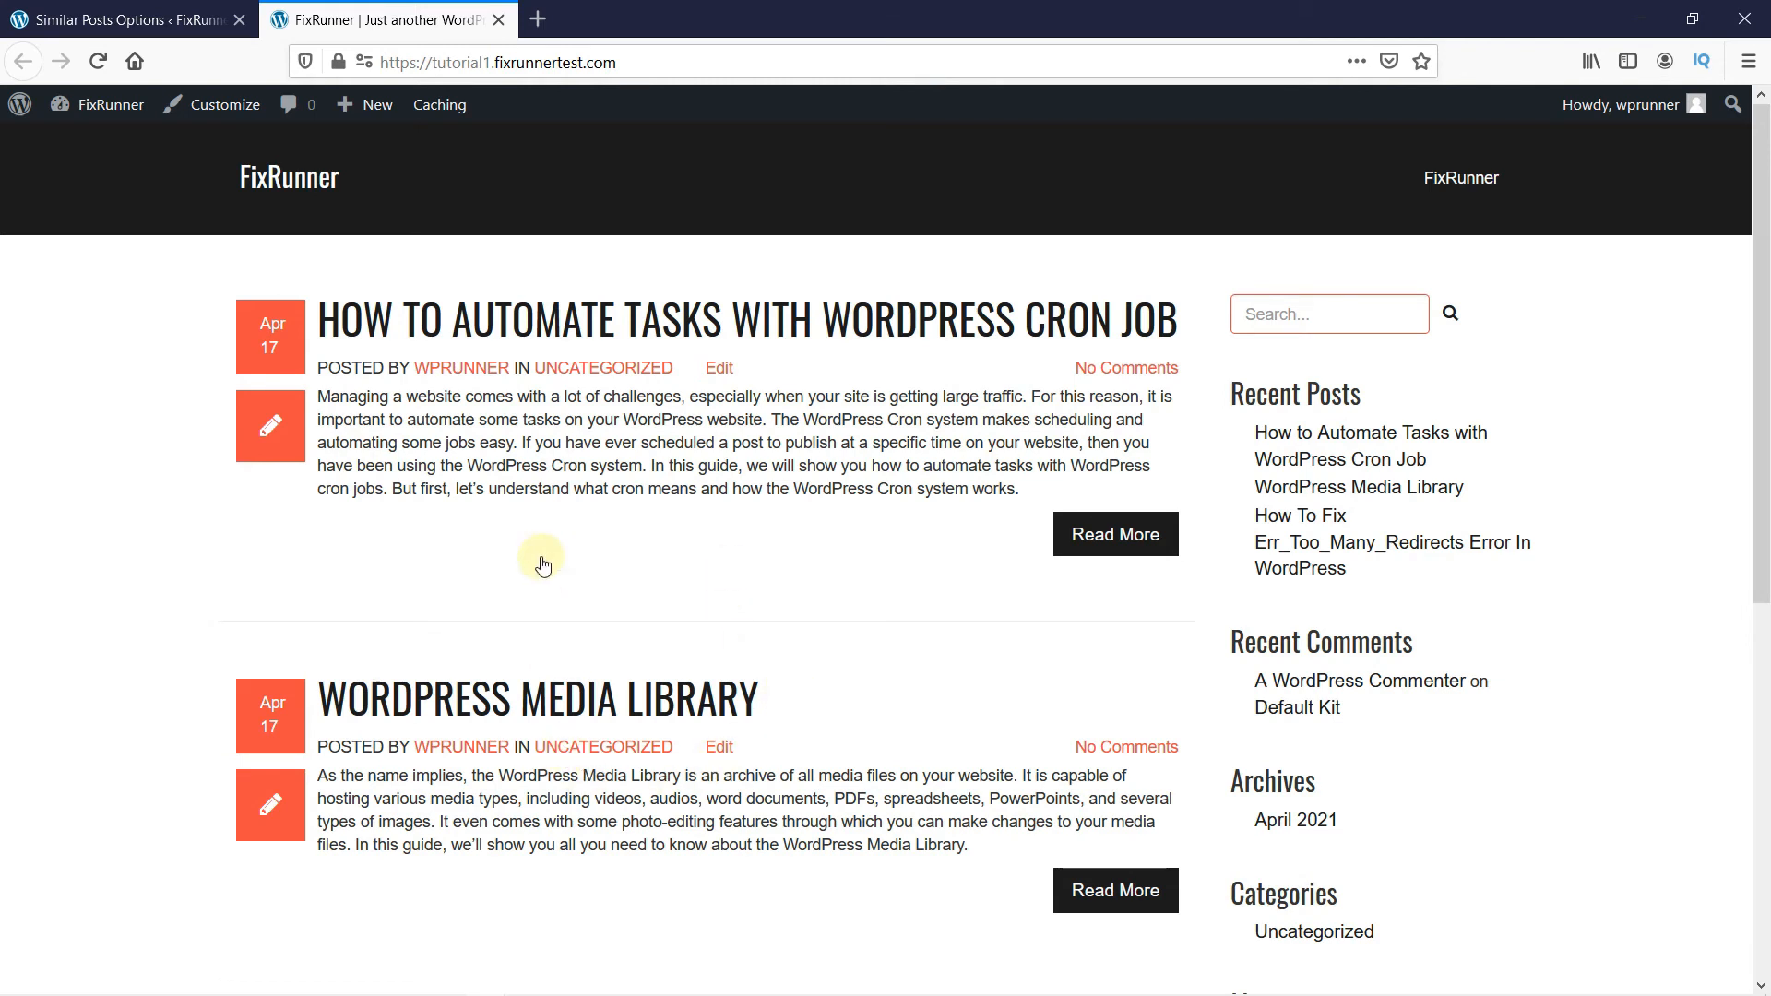
{"action": "mouse_move", "coordinate": [570, 328]}
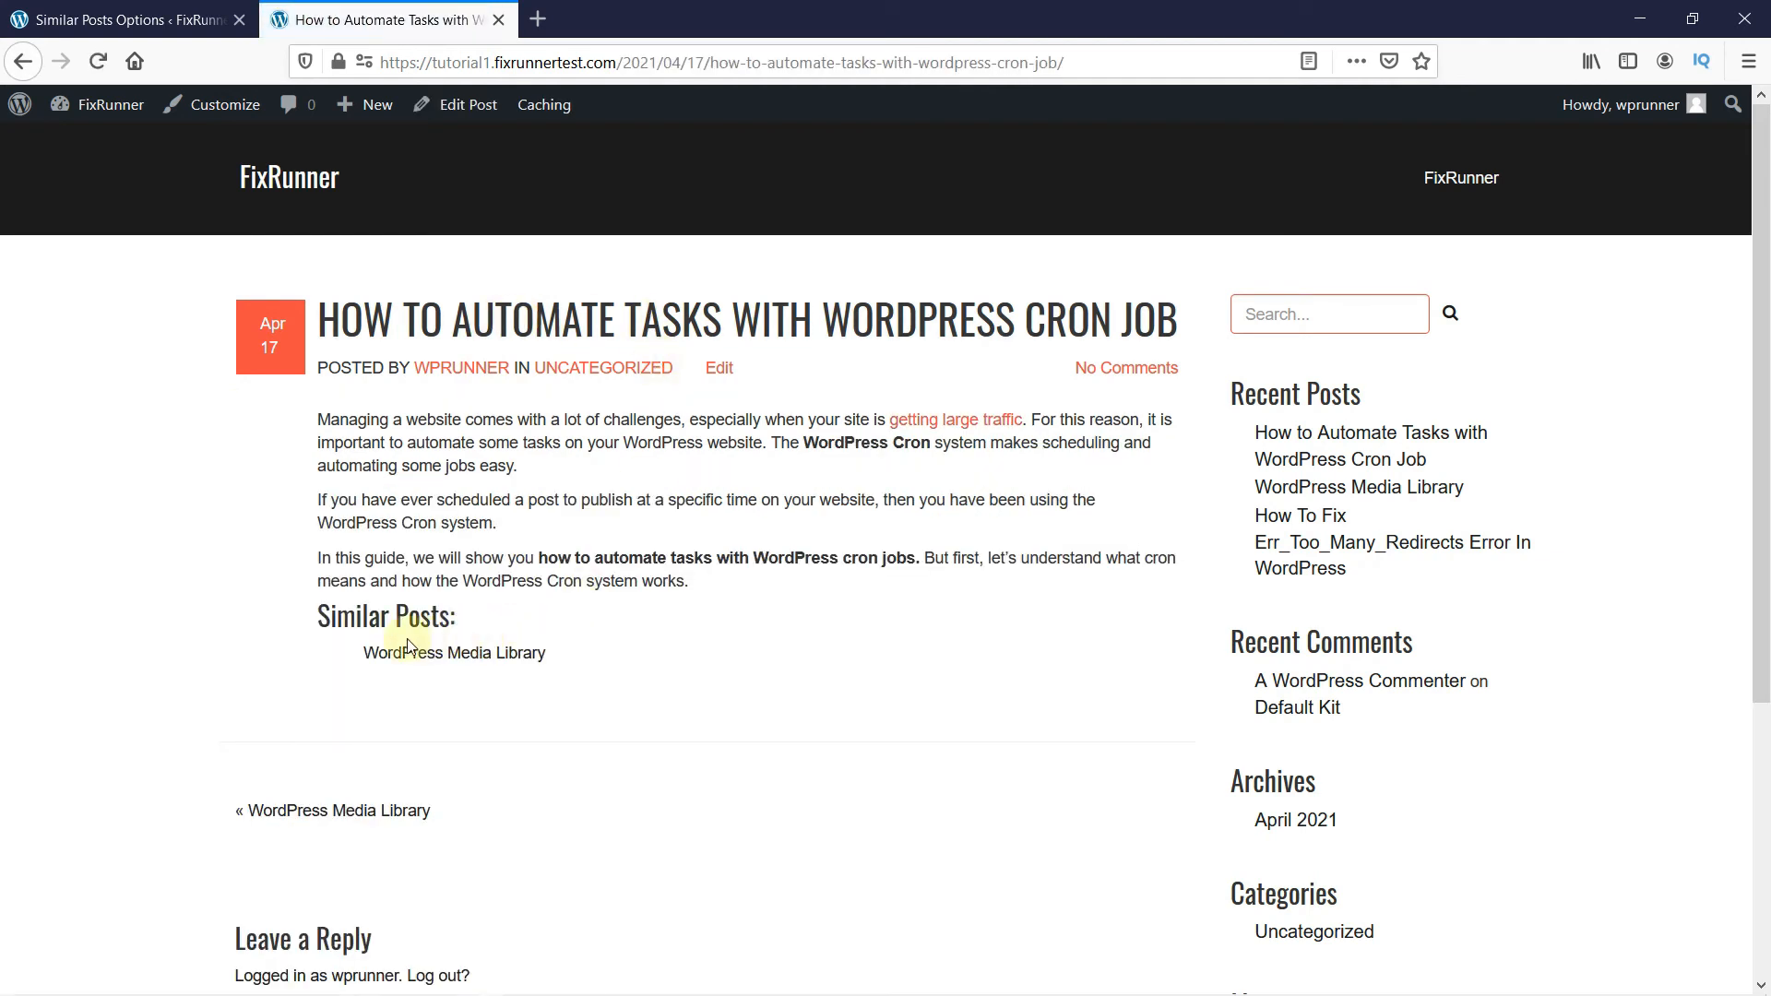
{"action": "mouse_move", "coordinate": [389, 623]}
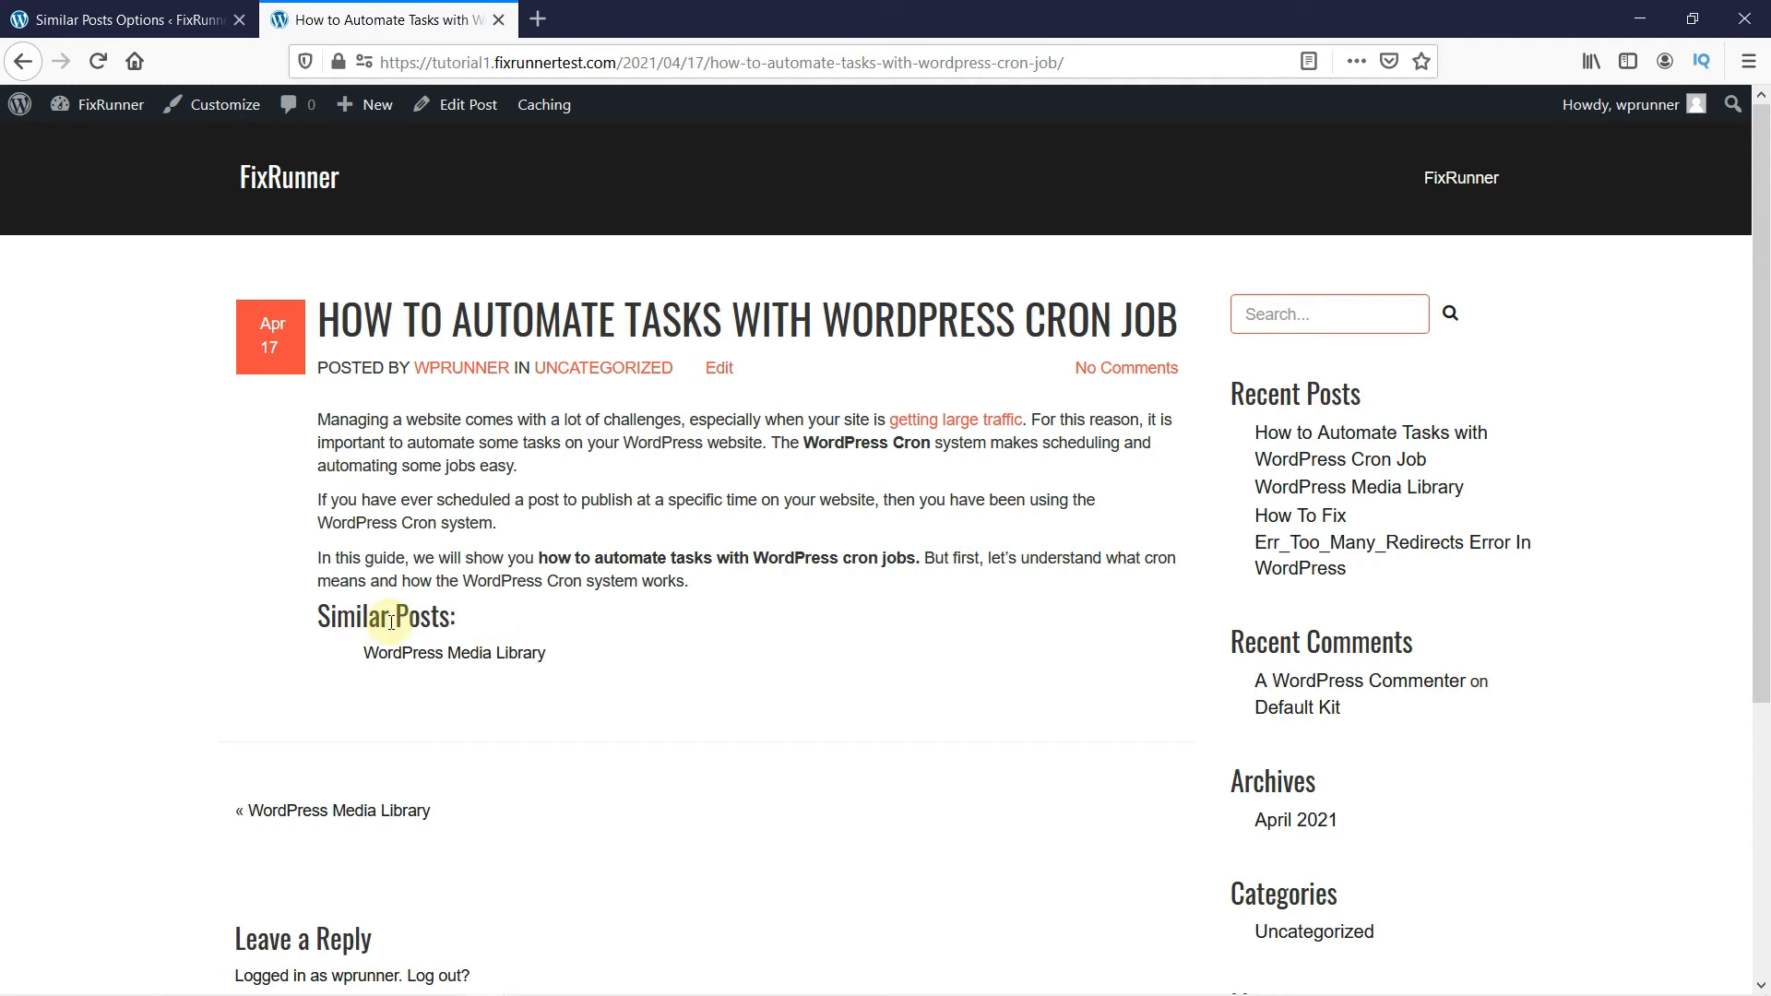
{"action": "mouse_move", "coordinate": [504, 660]}
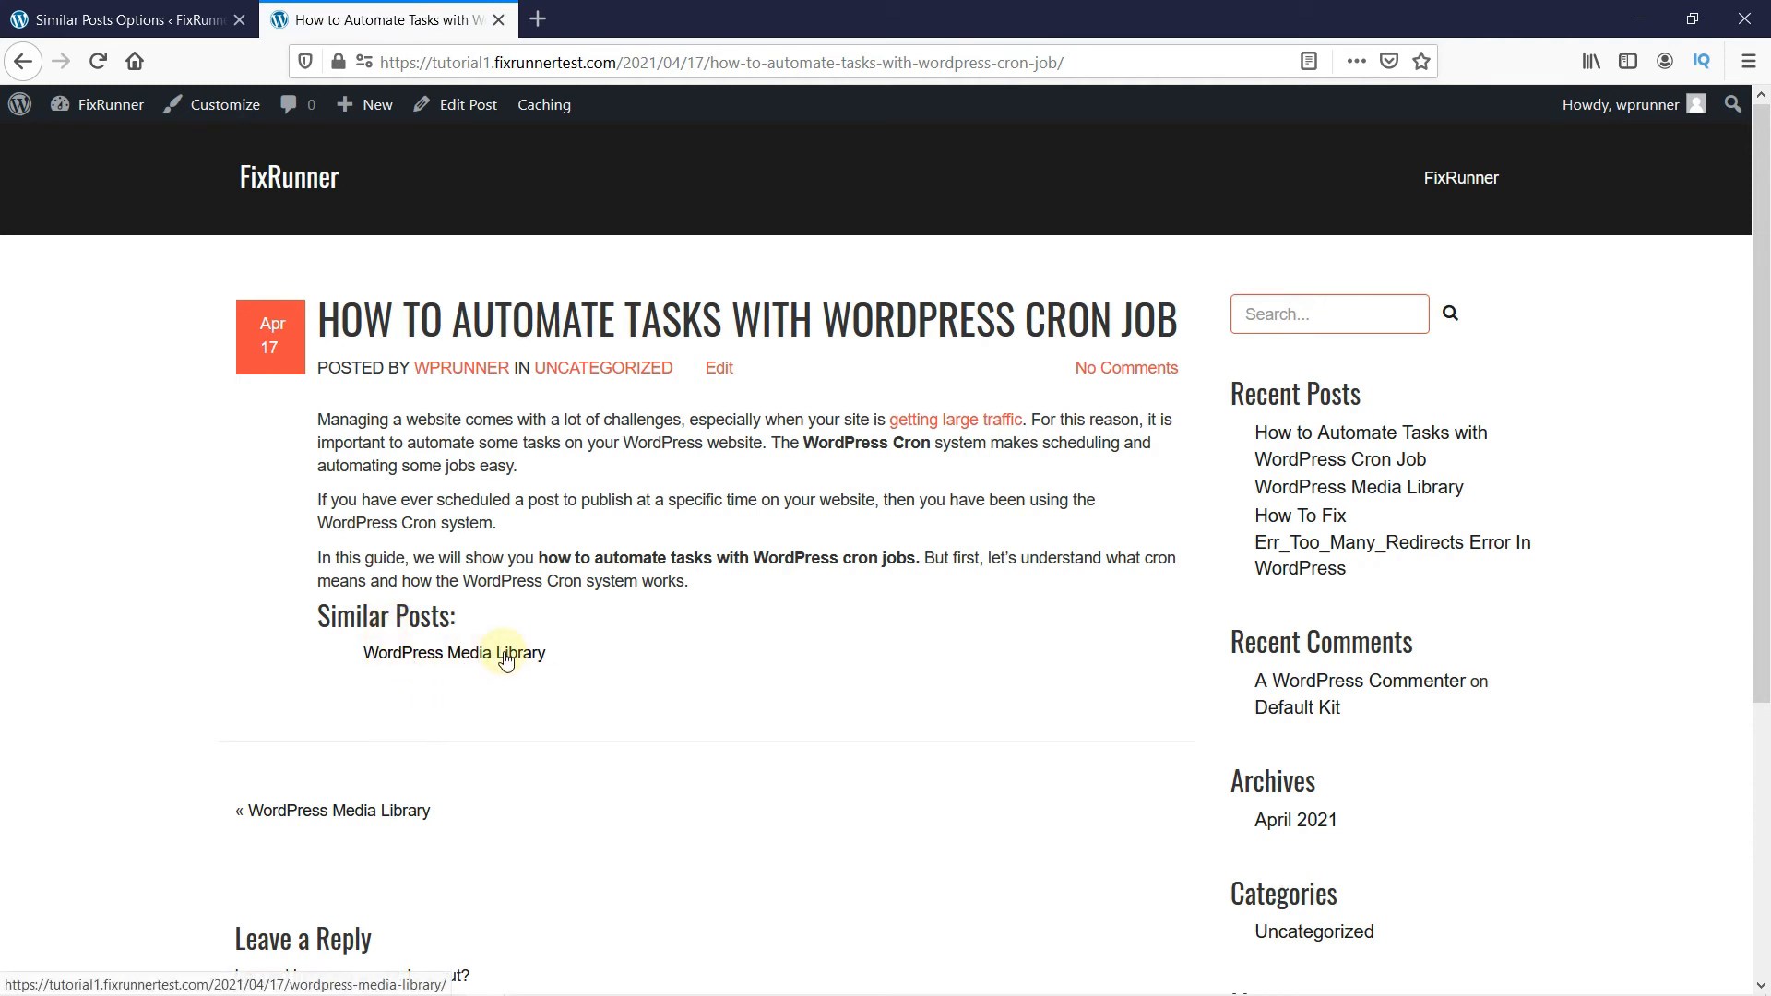
{"action": "mouse_move", "coordinate": [494, 410]}
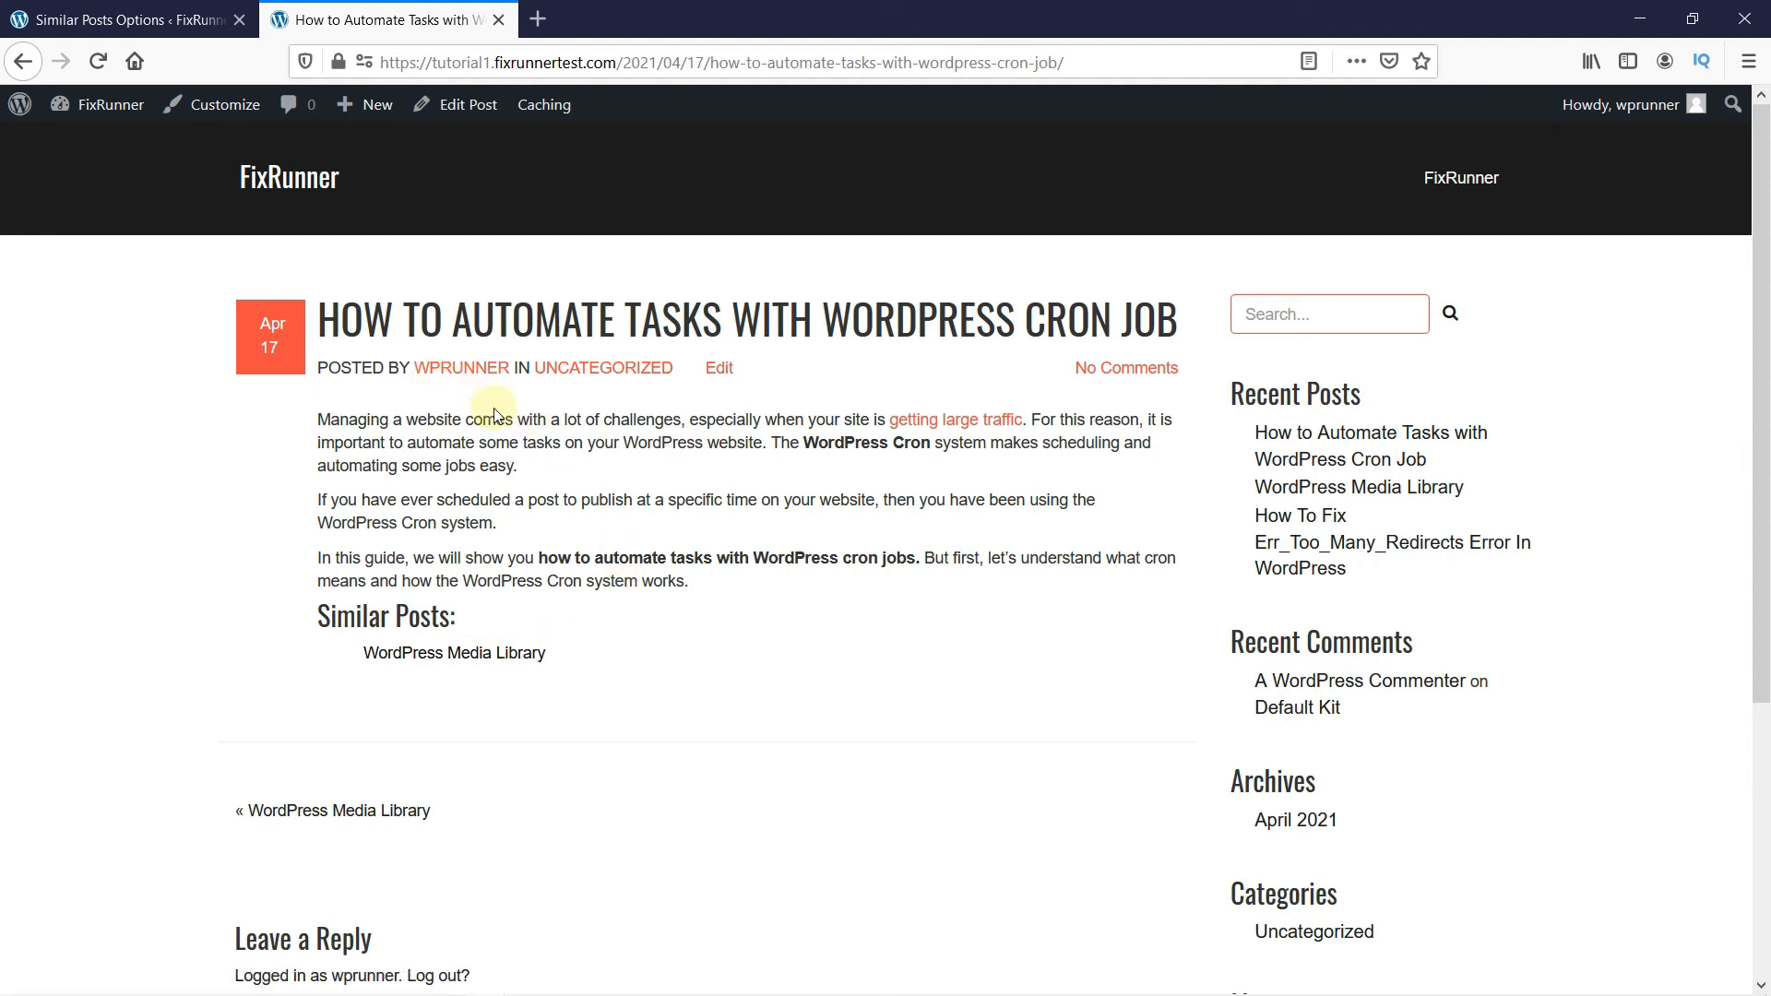
{"action": "mouse_move", "coordinate": [728, 664]}
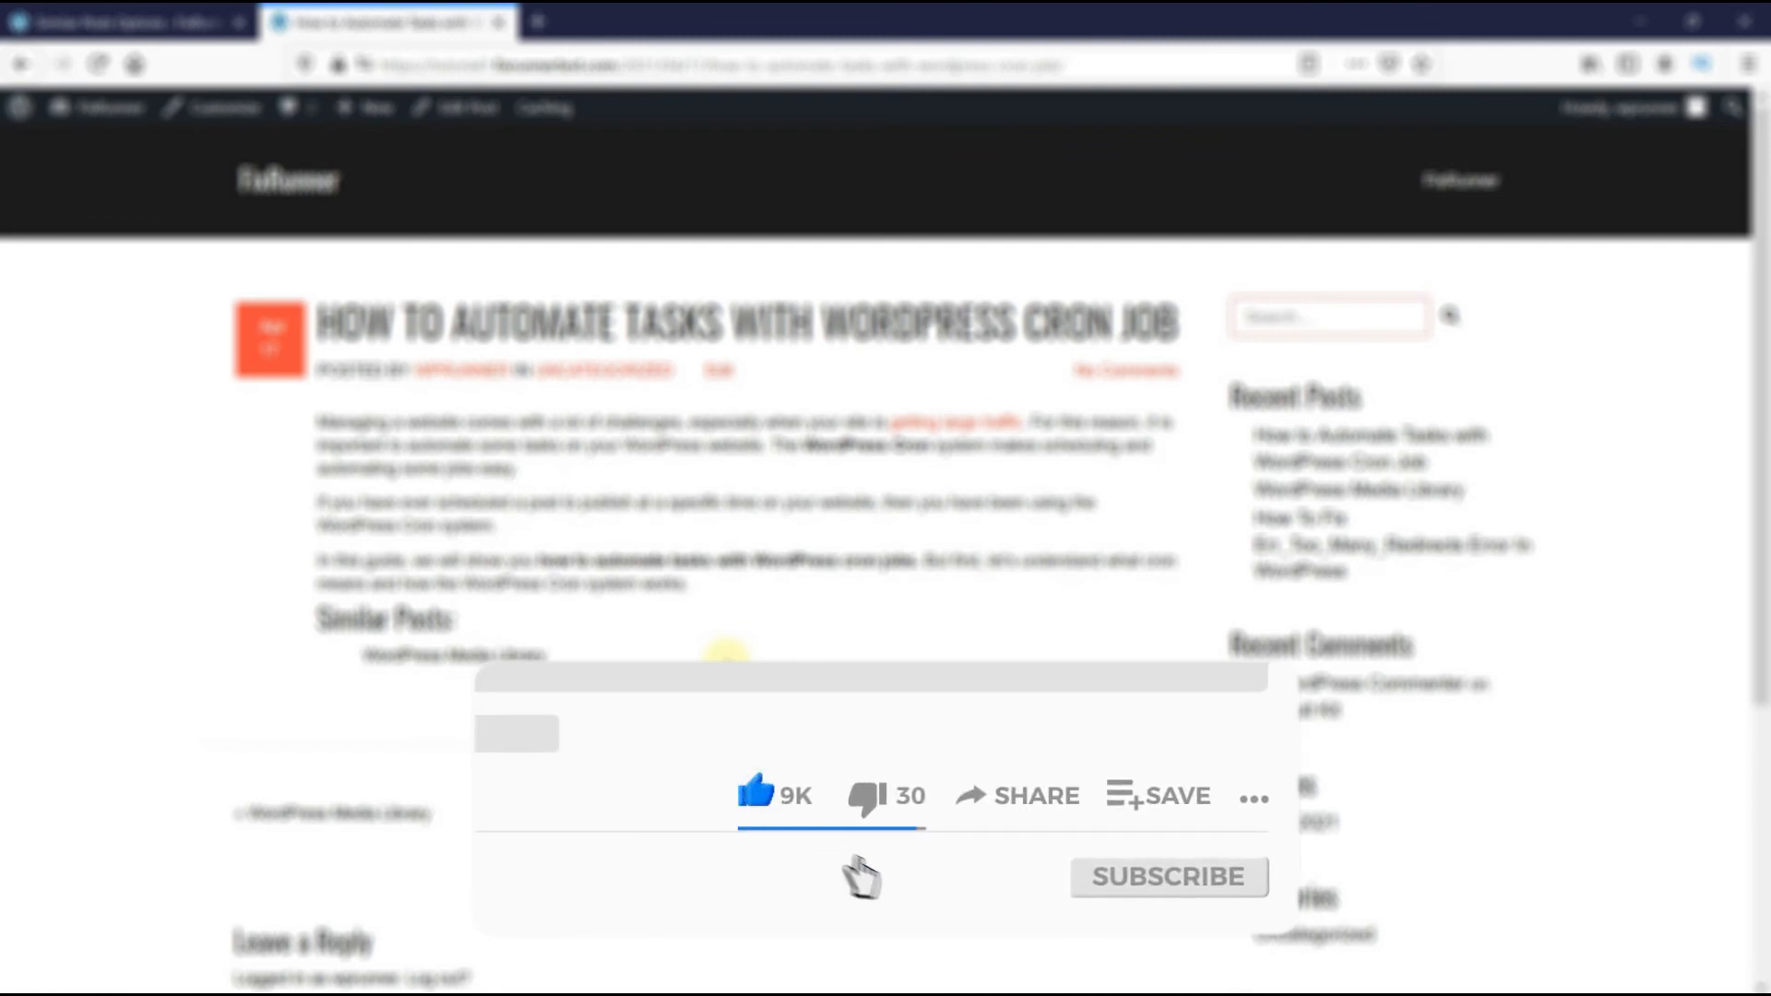
{"action": "left_click", "coordinate": [1167, 876]}
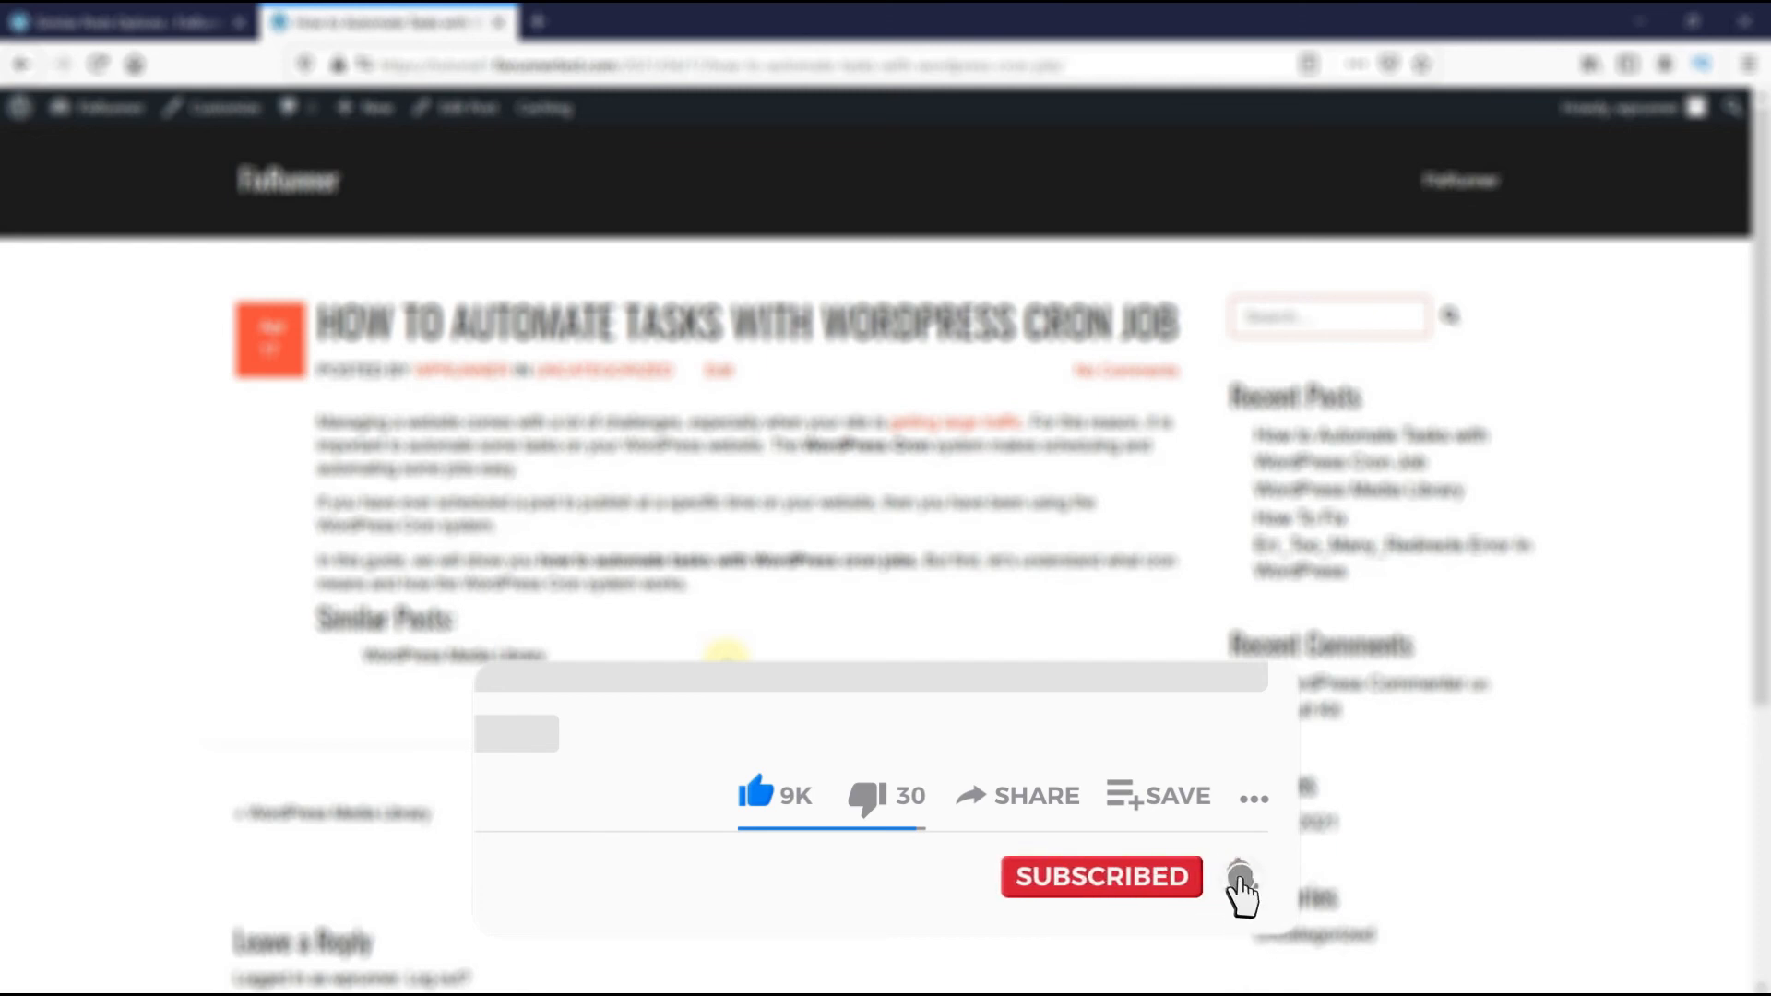
{"action": "left_click", "coordinate": [1236, 879]}
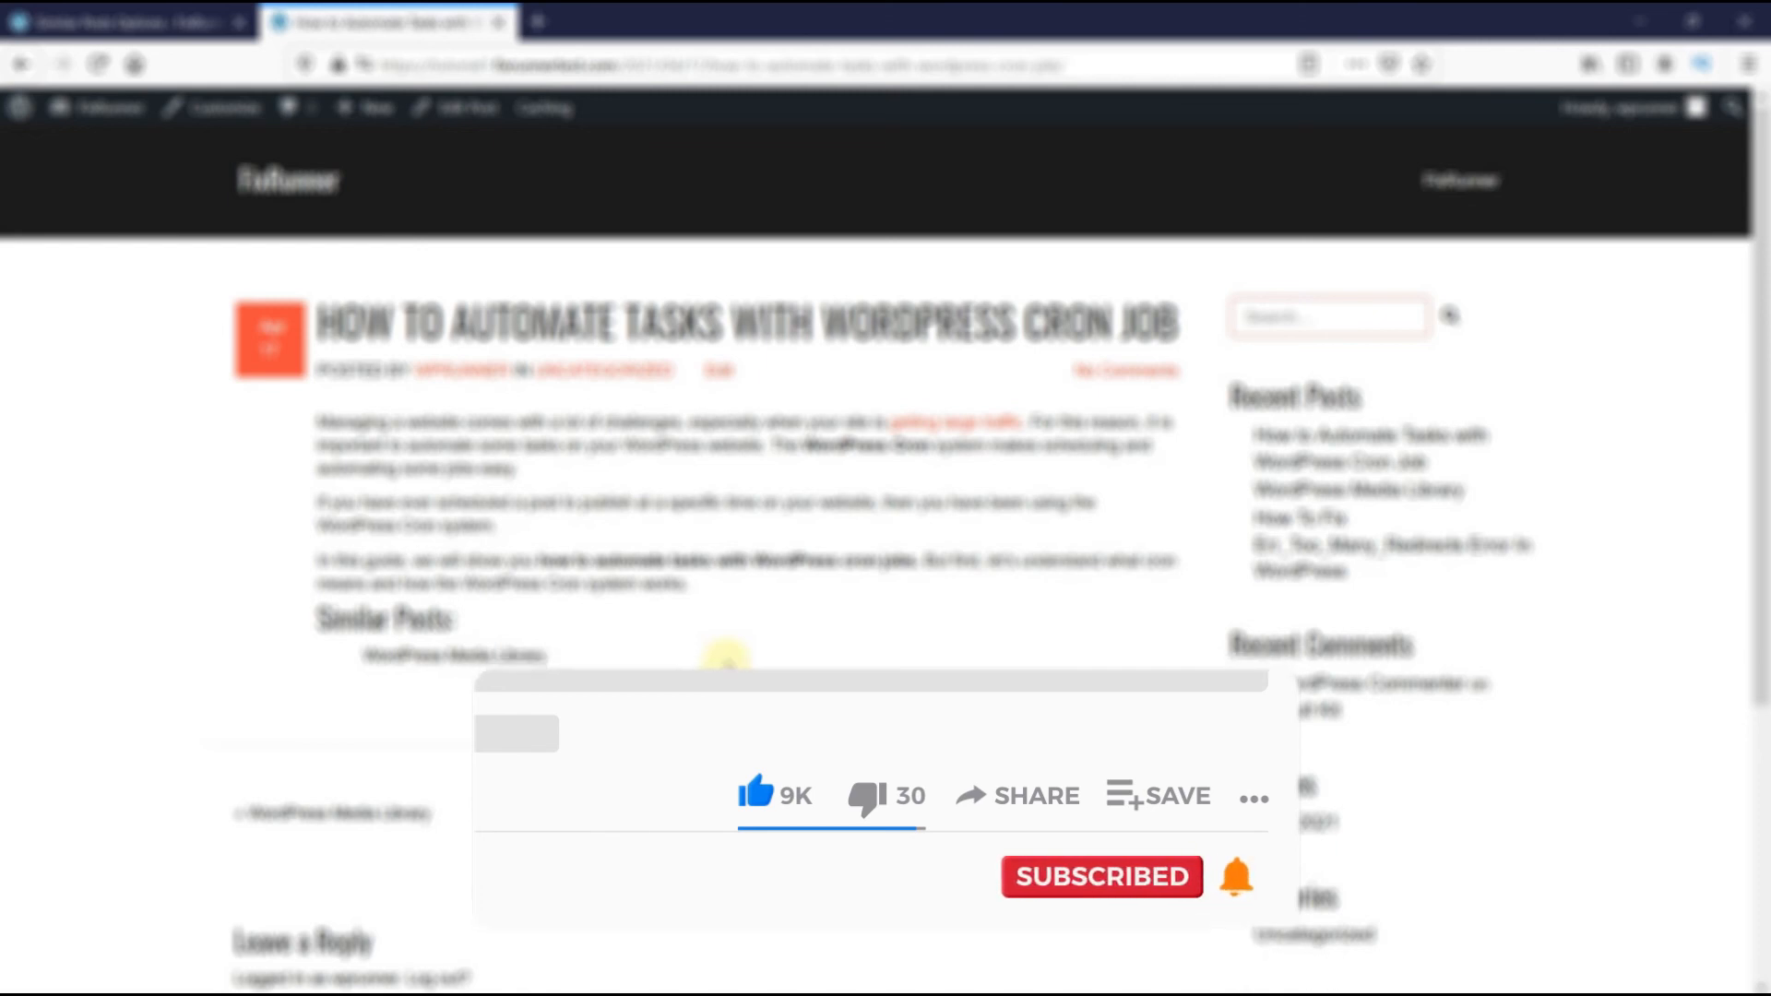